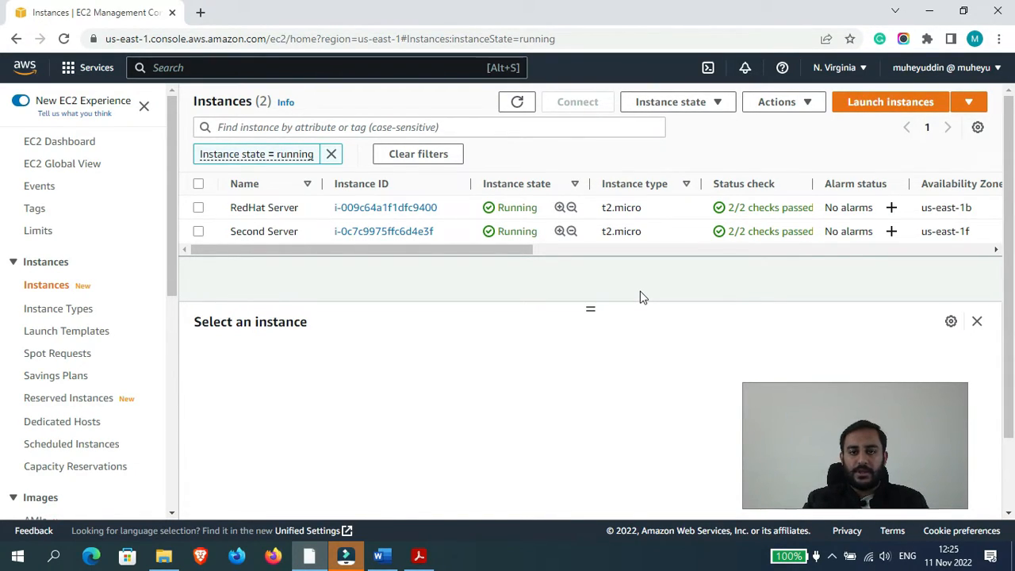
left_click(998, 38)
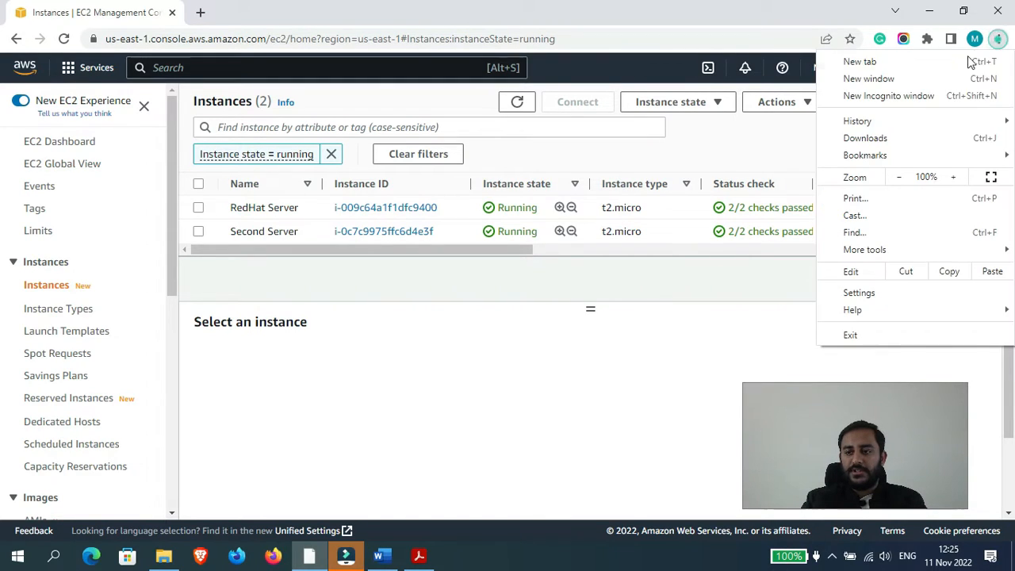
left_click(887, 95)
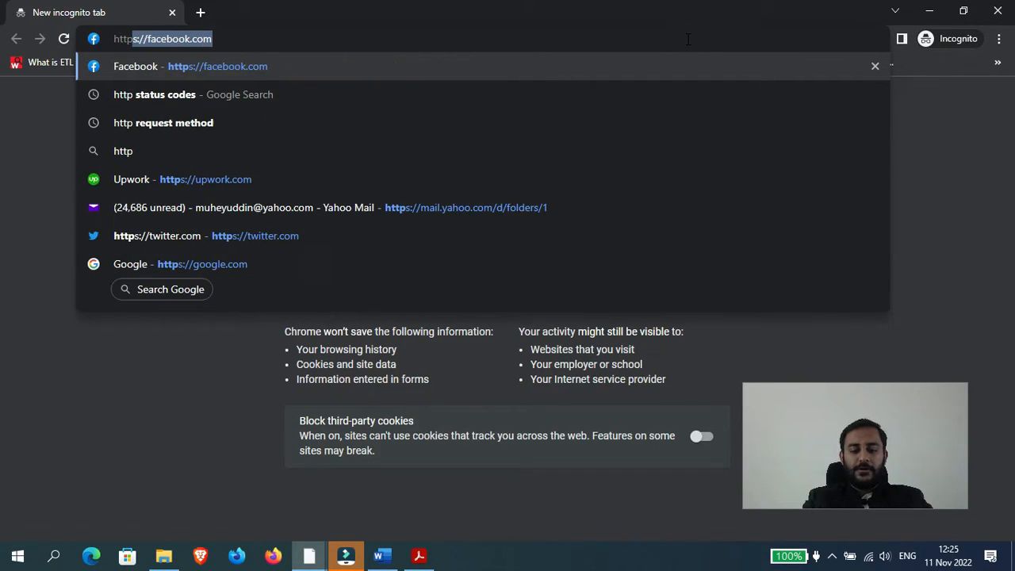
type("http://muheyu")
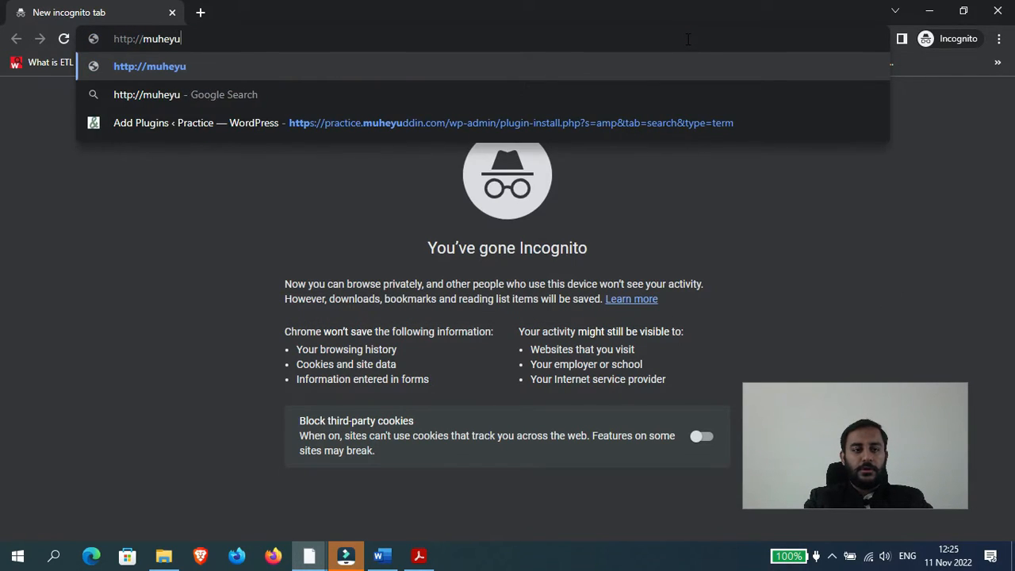
type("ddin.com")
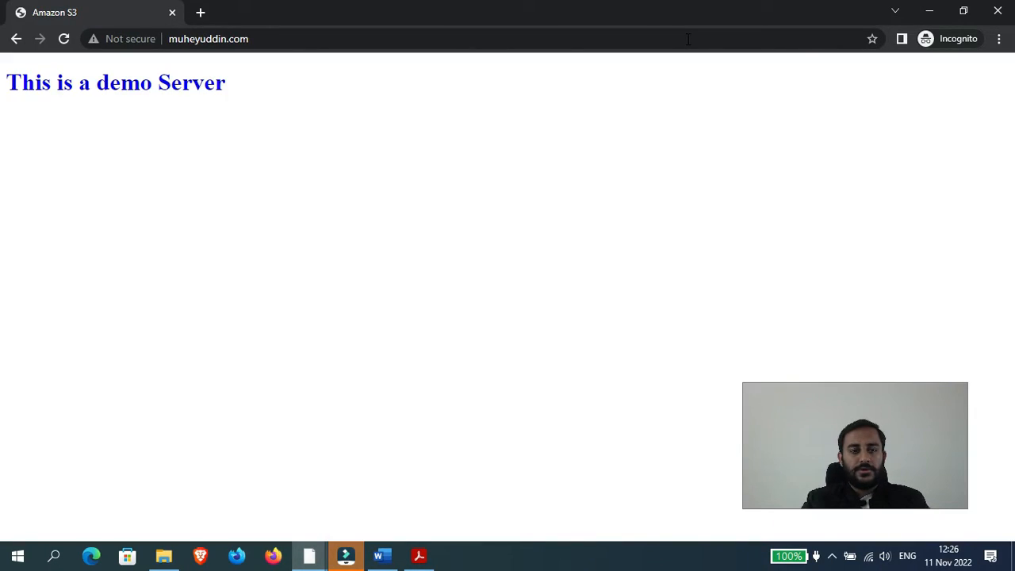
left_click(208, 38)
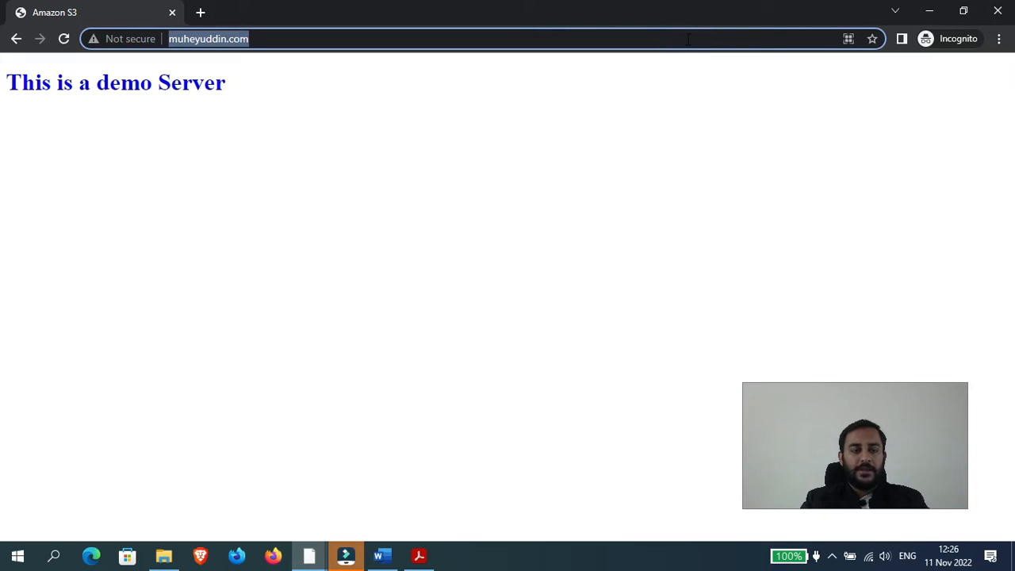
left_click(658, 83)
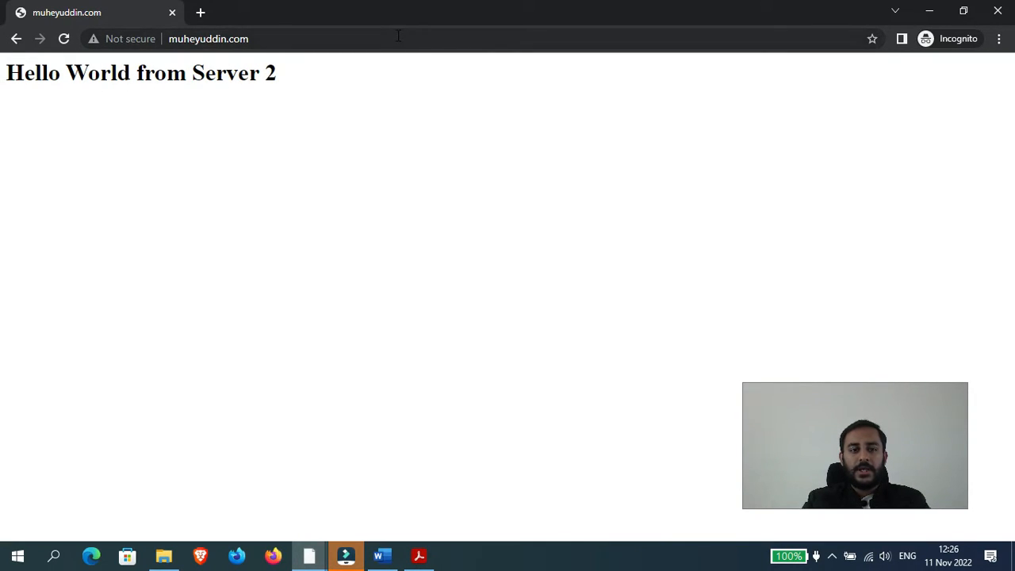
left_click(396, 38)
type("http")
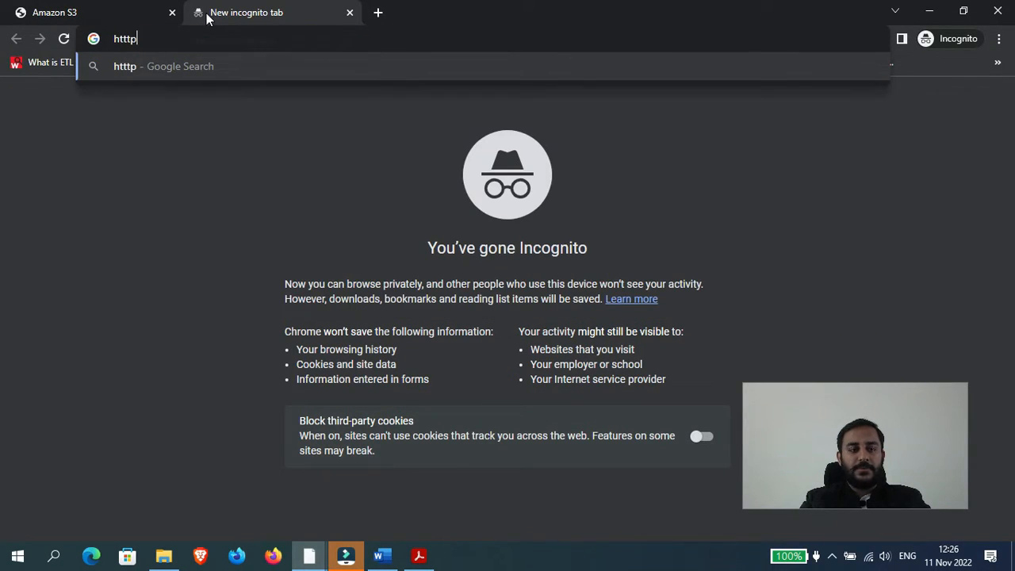
type("s://m.")
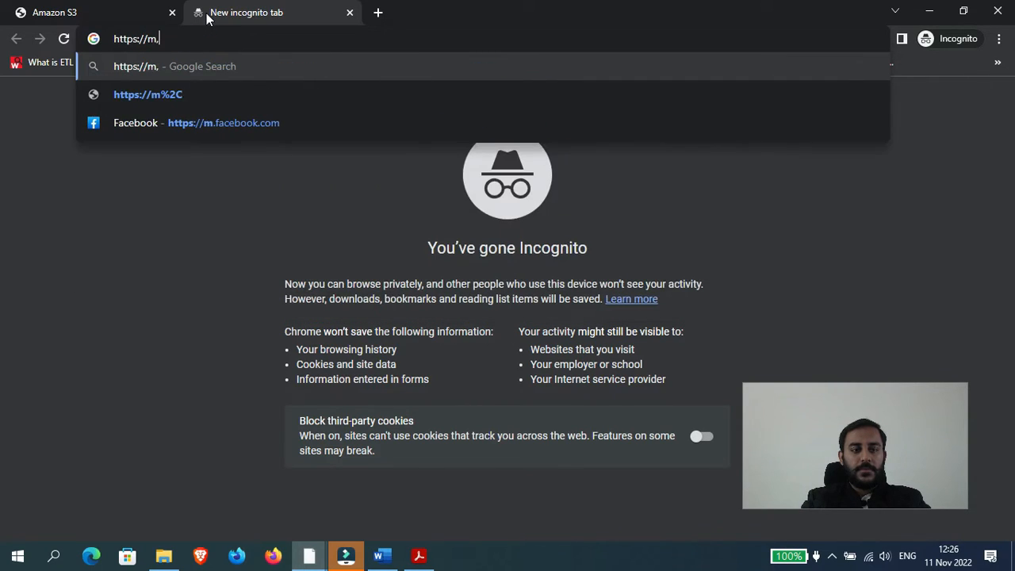
type("uheyuddin")
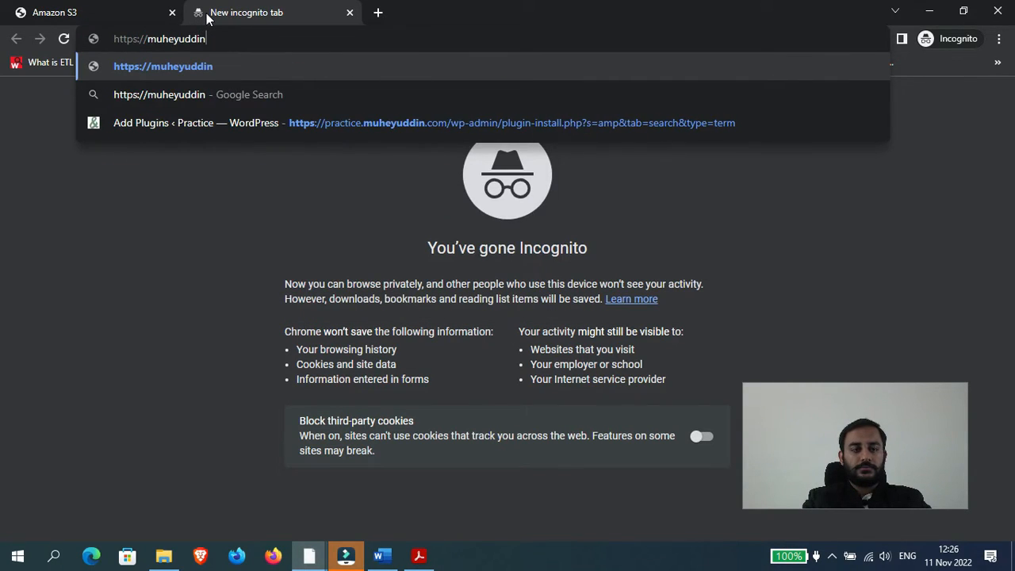
key("Return")
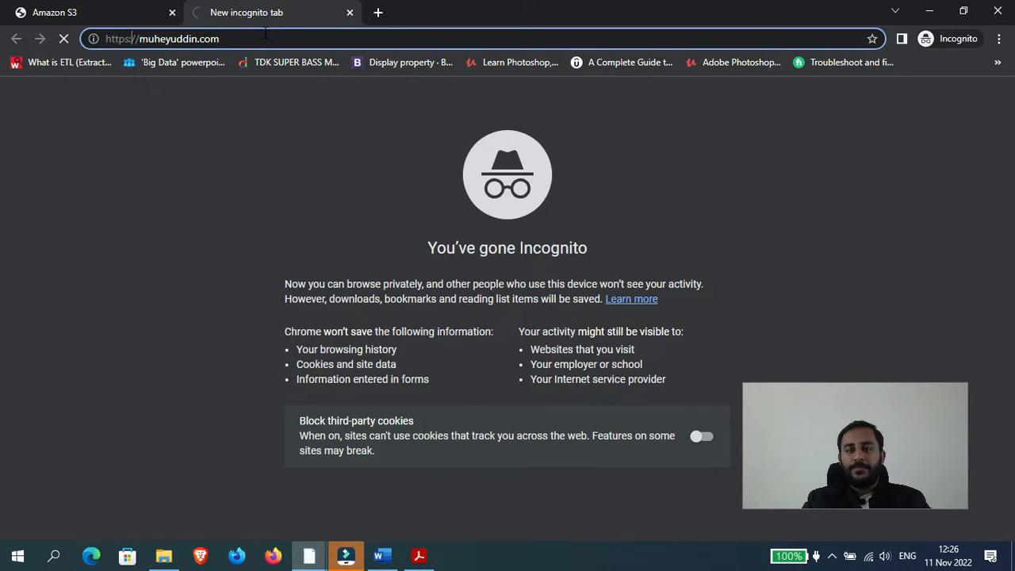
key("Return")
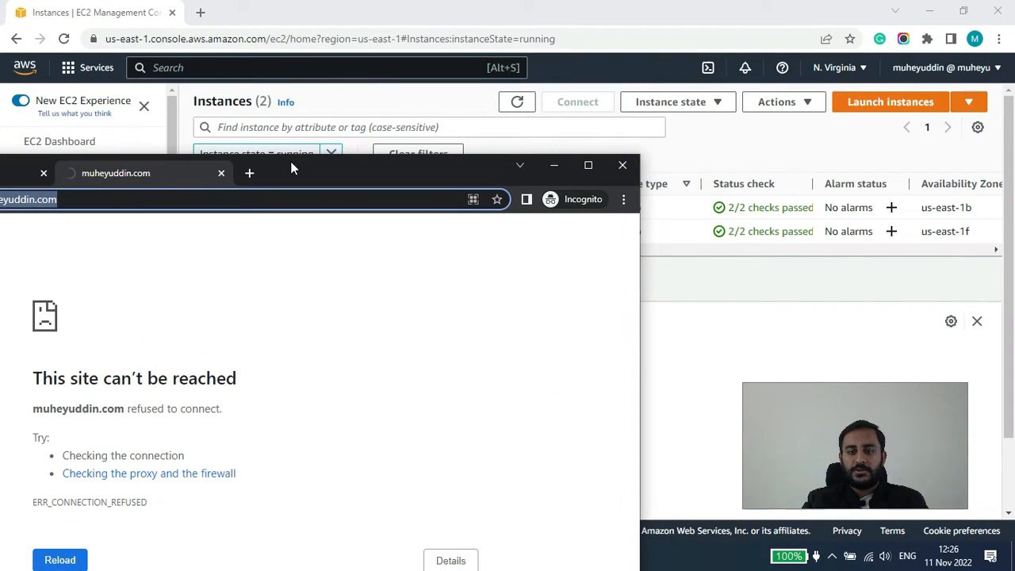
left_click(621, 165)
type("acm")
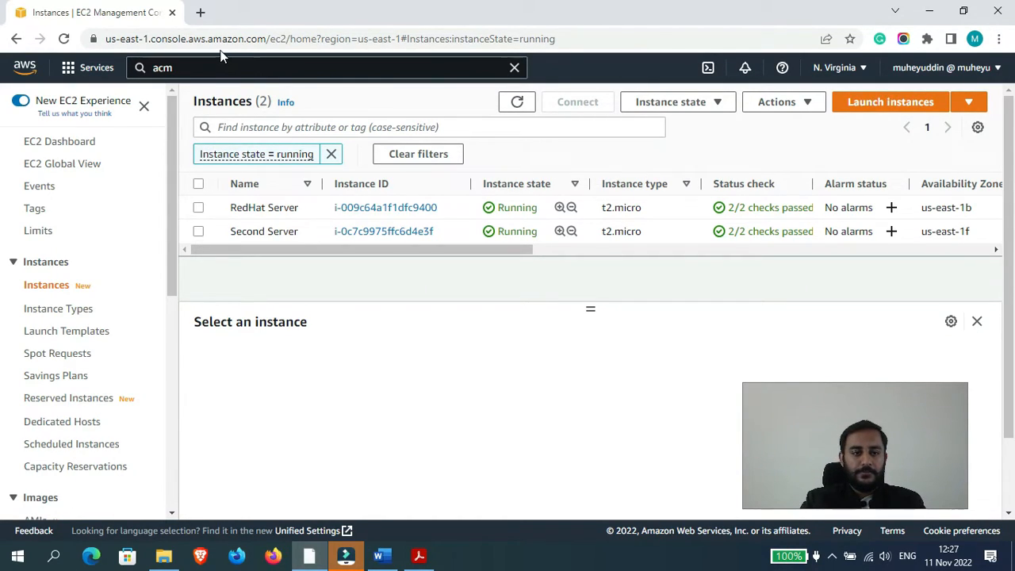
Search for acm, go to Certificate Manager and start requesting a certificate
left_click(317, 66)
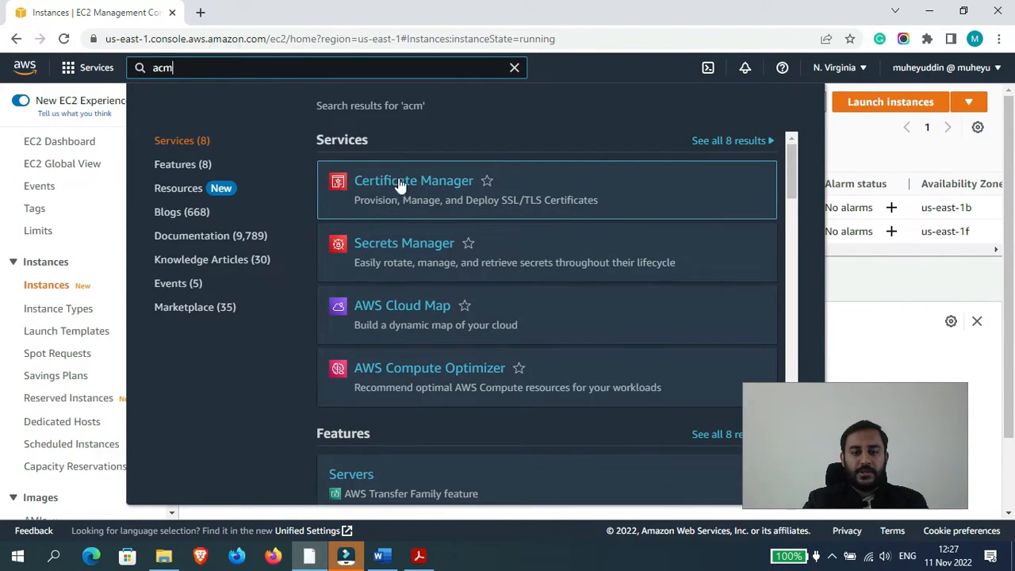
left_click(412, 180)
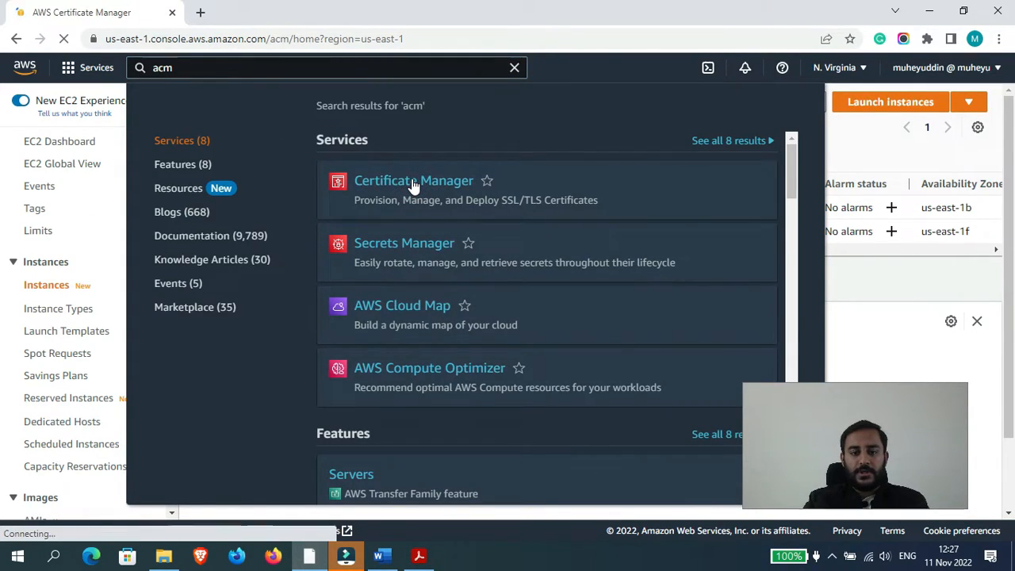
left_click(412, 181)
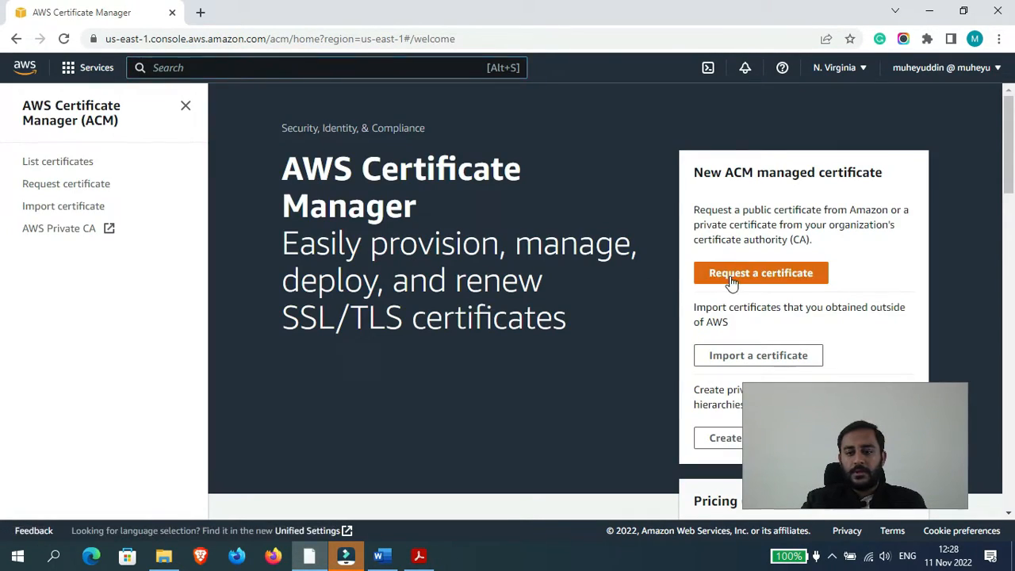
left_click(759, 273)
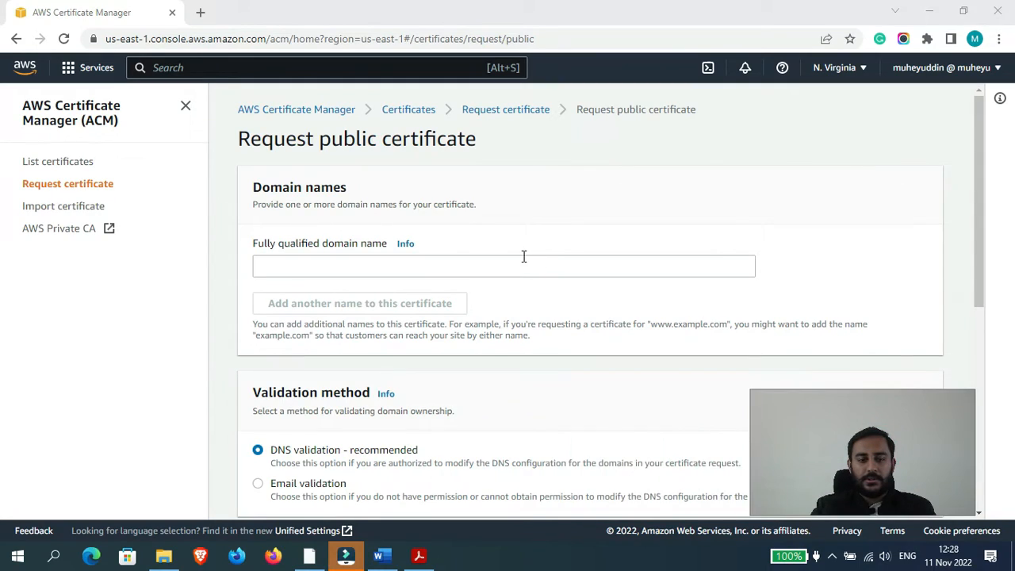
Enter muheyuddin.com and add *.muheyuddin.com as a second domain name
type("muheyuddin.com")
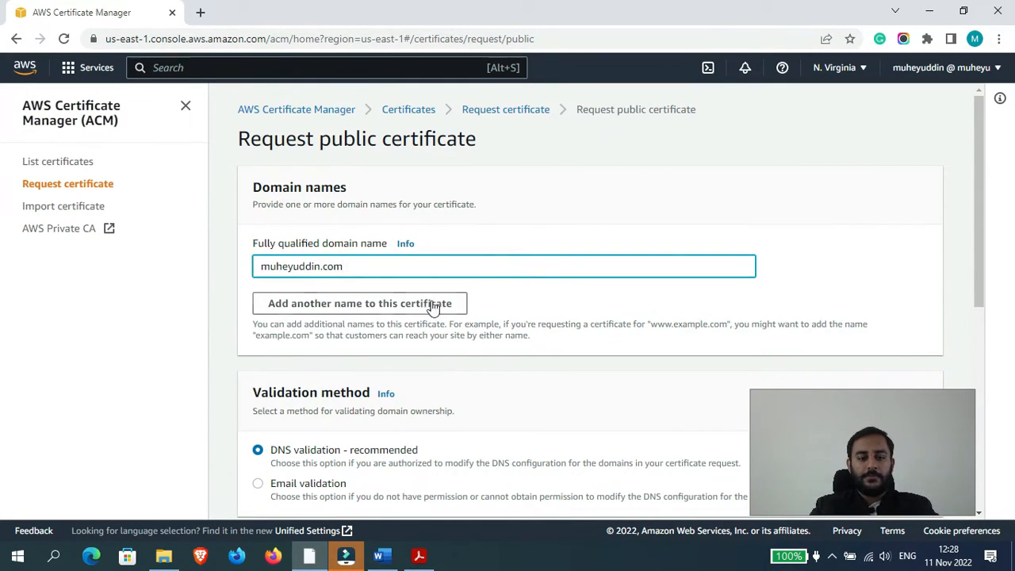
left_click(359, 303)
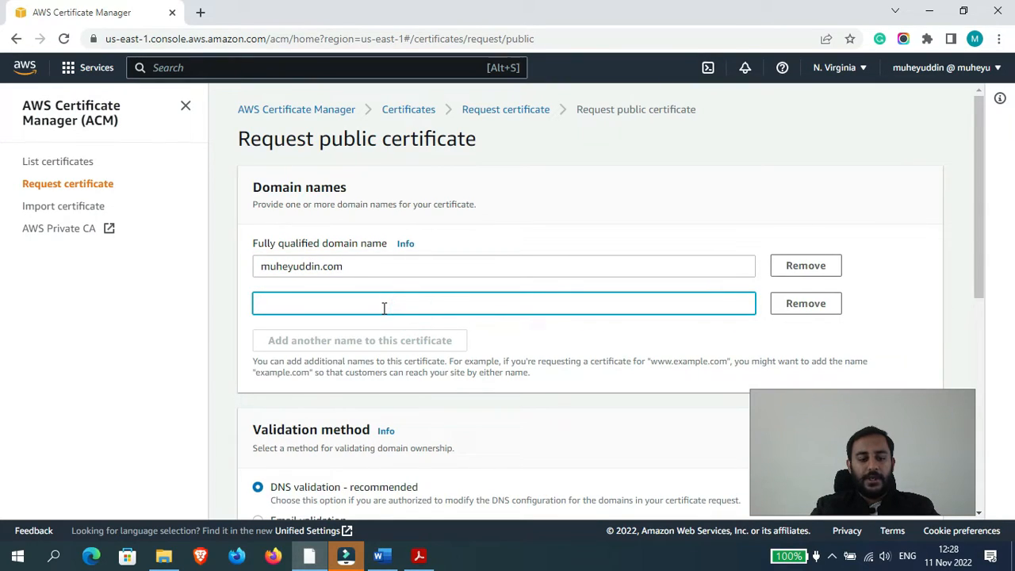
type("*")
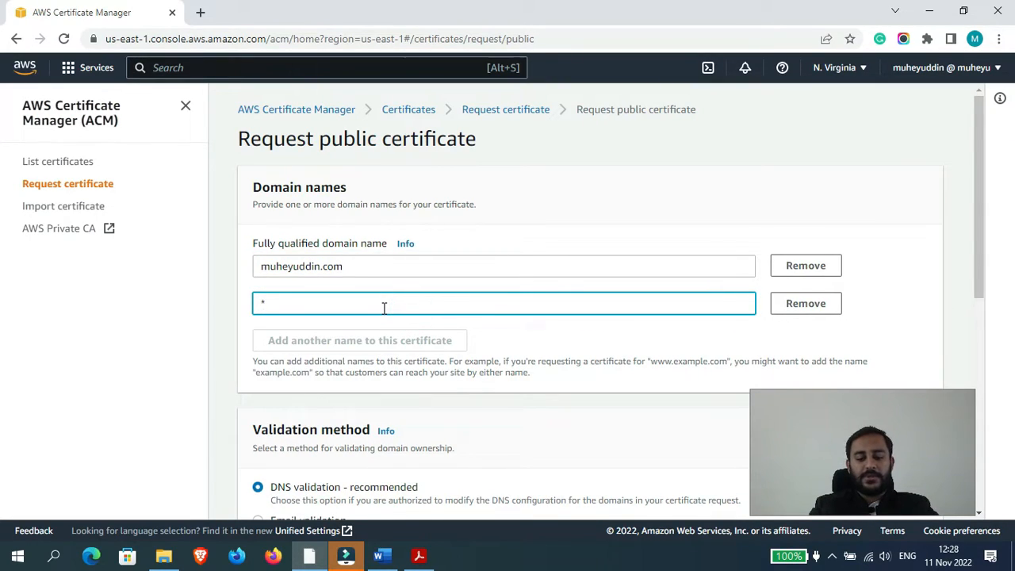
type("muhe")
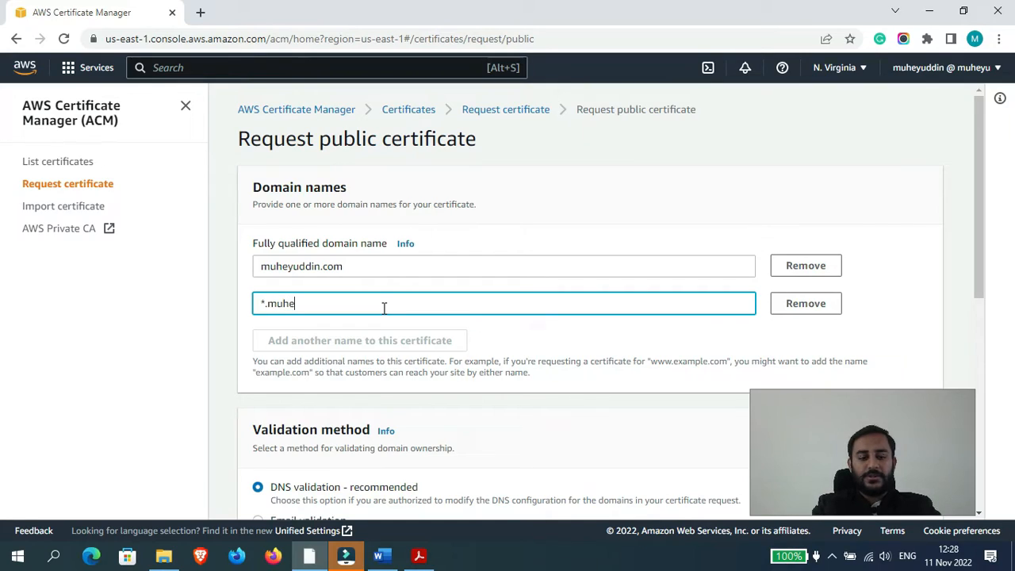
type("yuddin.com")
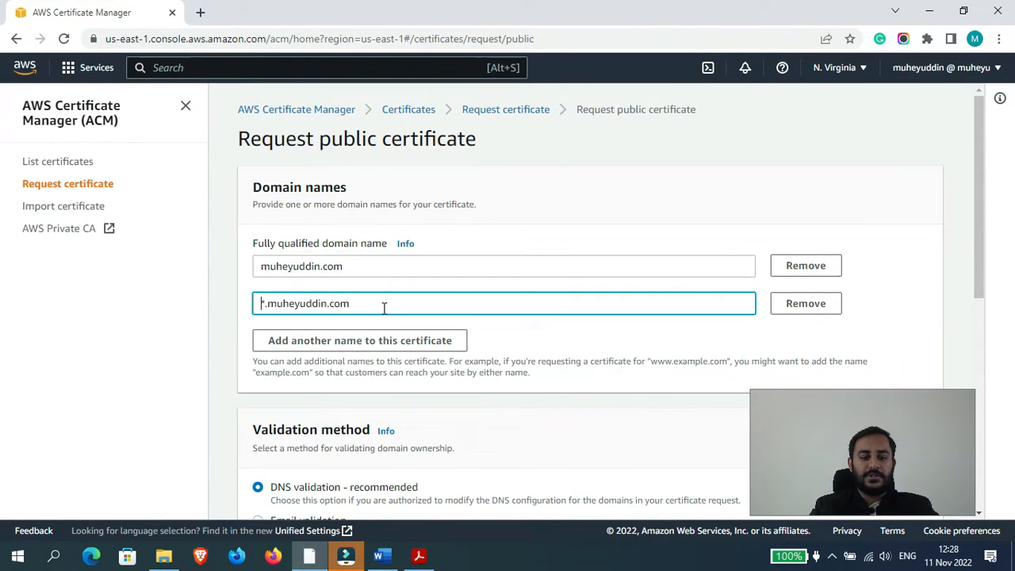
type("*")
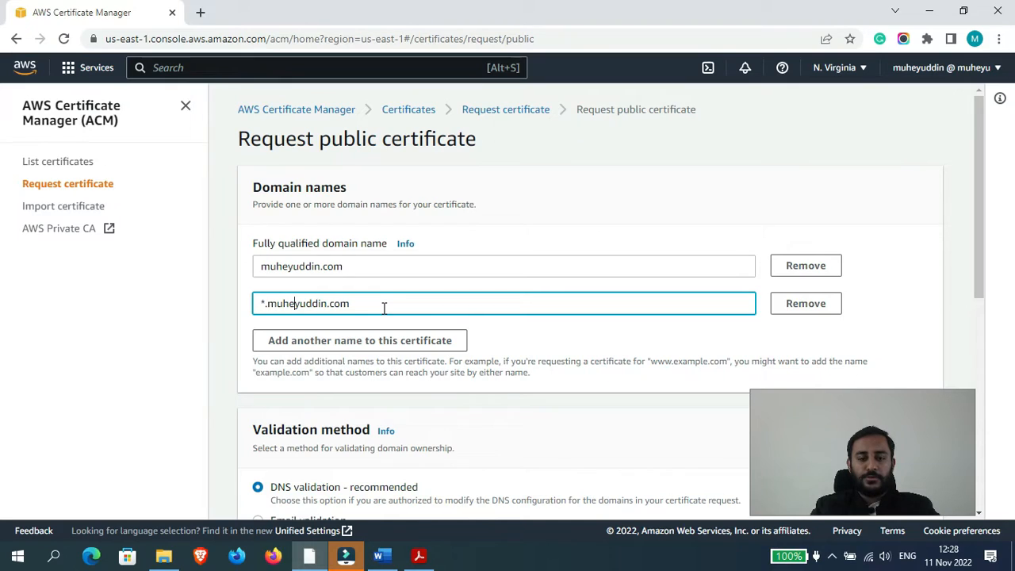
Keep DNS validation and submit the public certificate request
scroll("down", 3)
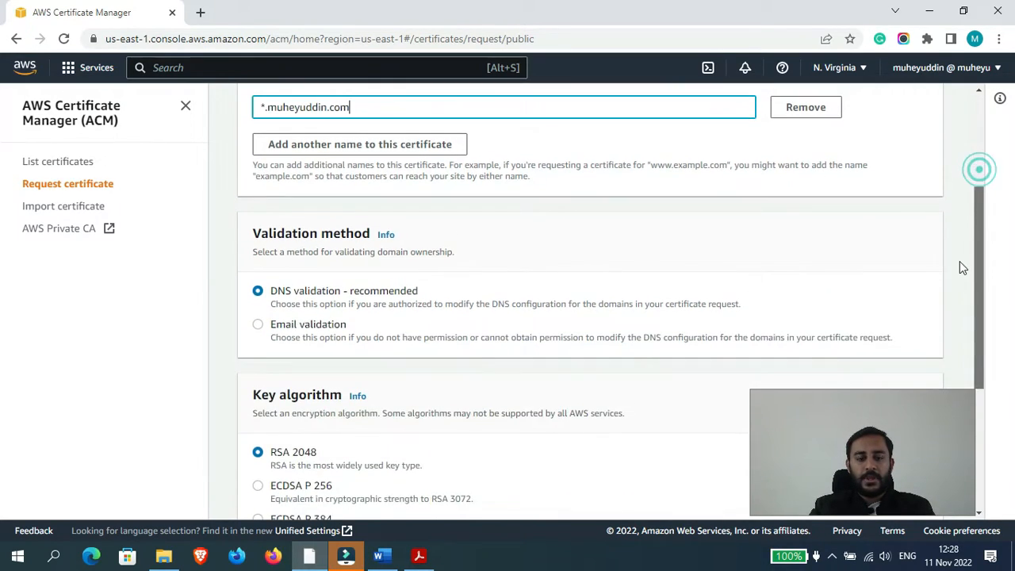
scroll("down", 3)
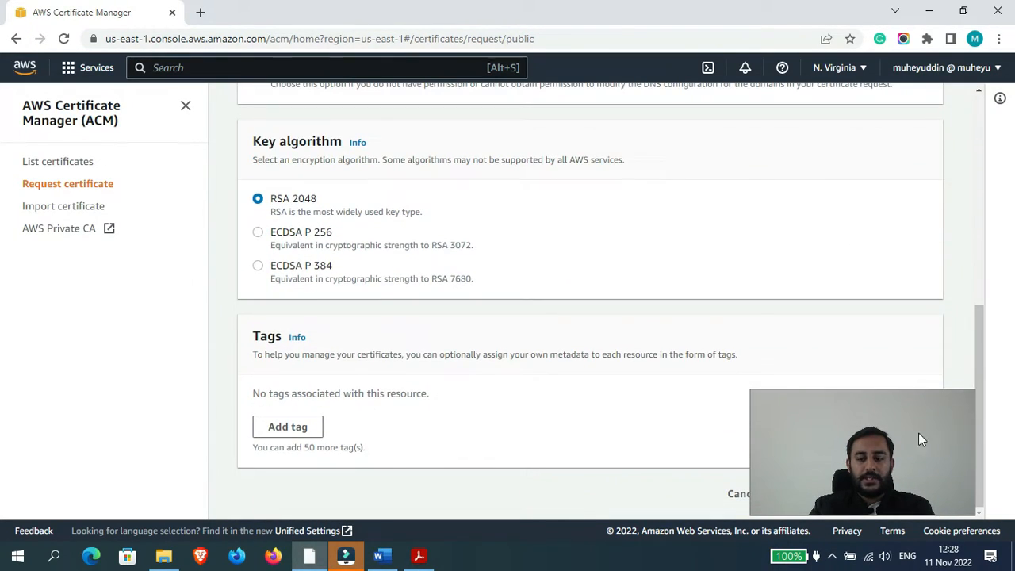
left_click(907, 493)
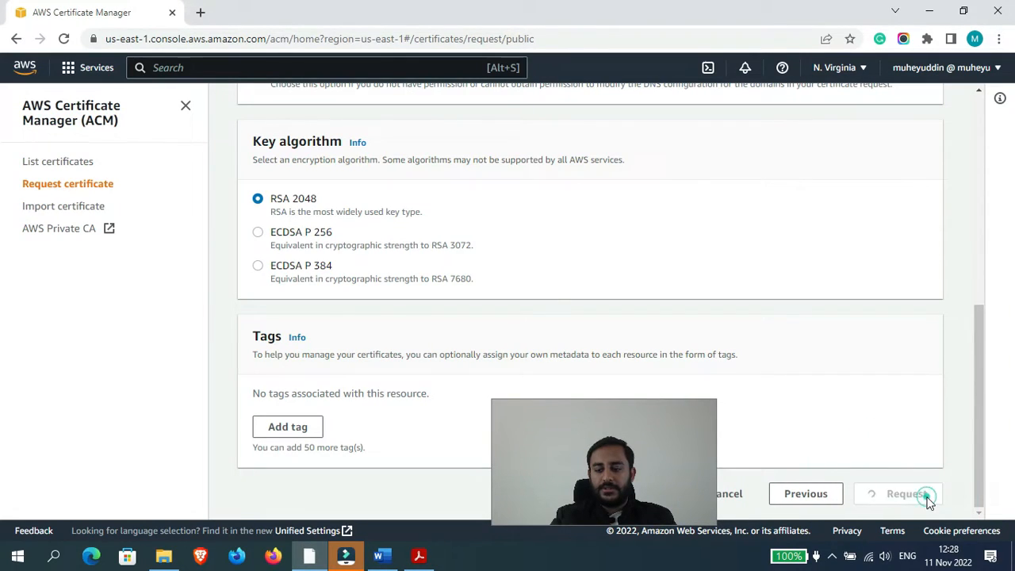
left_click(907, 493)
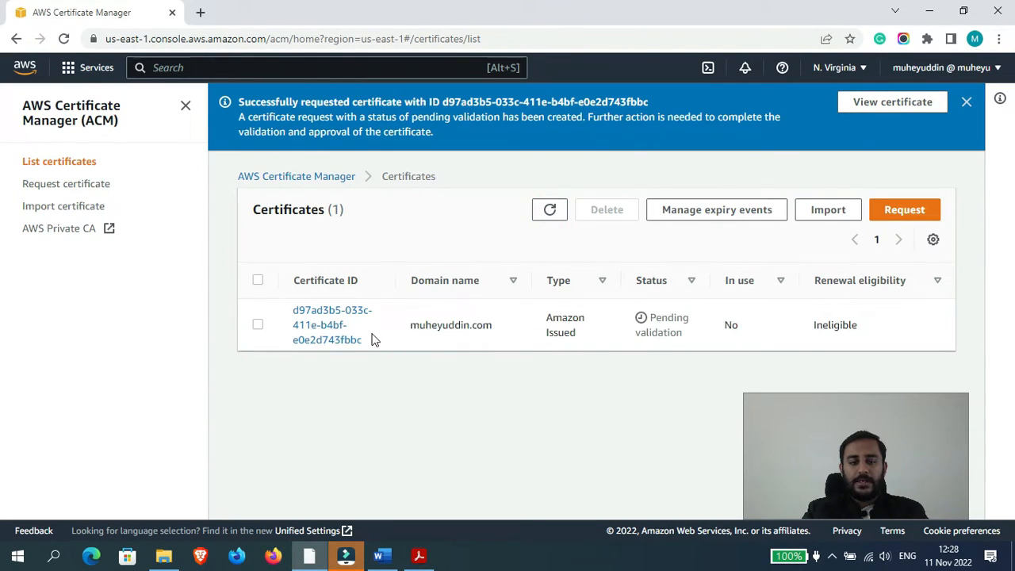
View the new certificate's Domains section with both pending-validation CNAME records
left_click(331, 323)
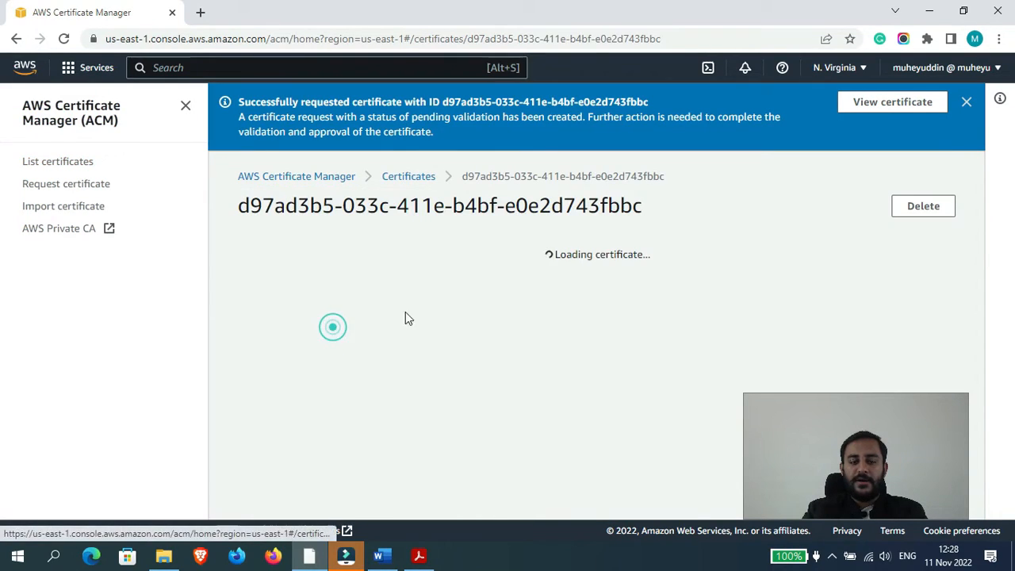
scroll("down", 3)
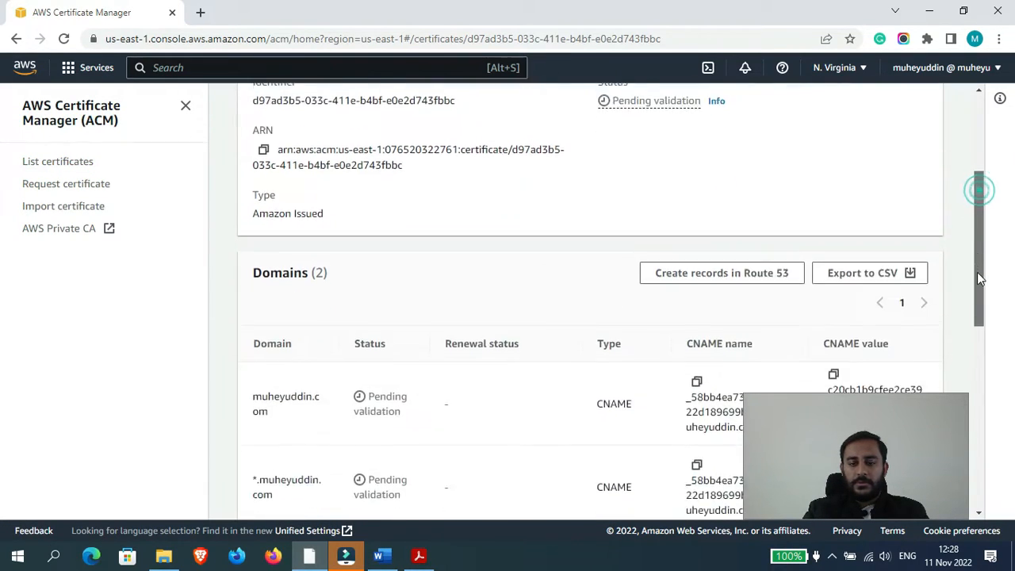
scroll("down", 3)
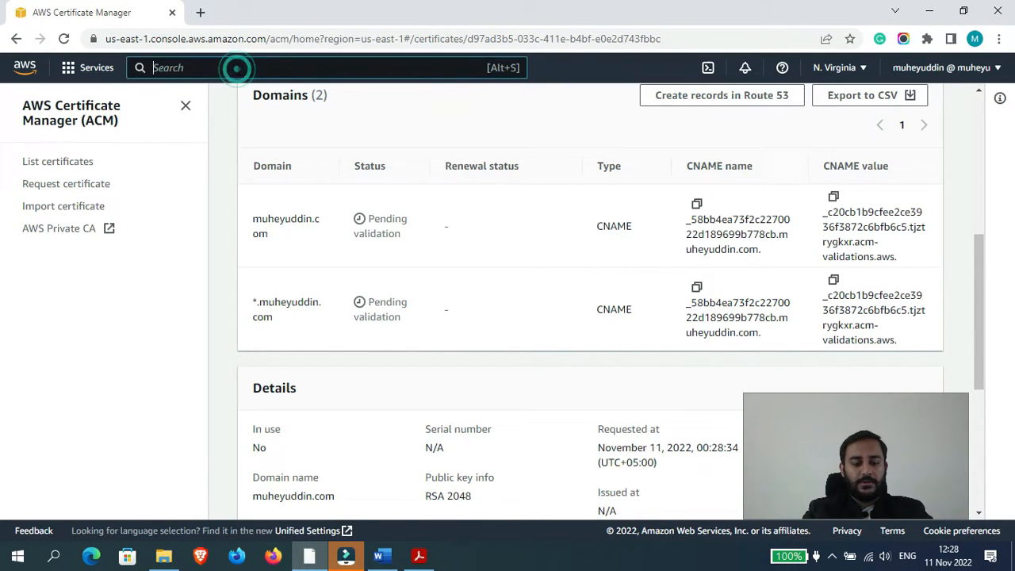
Search for route53 and go to the muheyuddin.com hosted zone to create a record
type("route53")
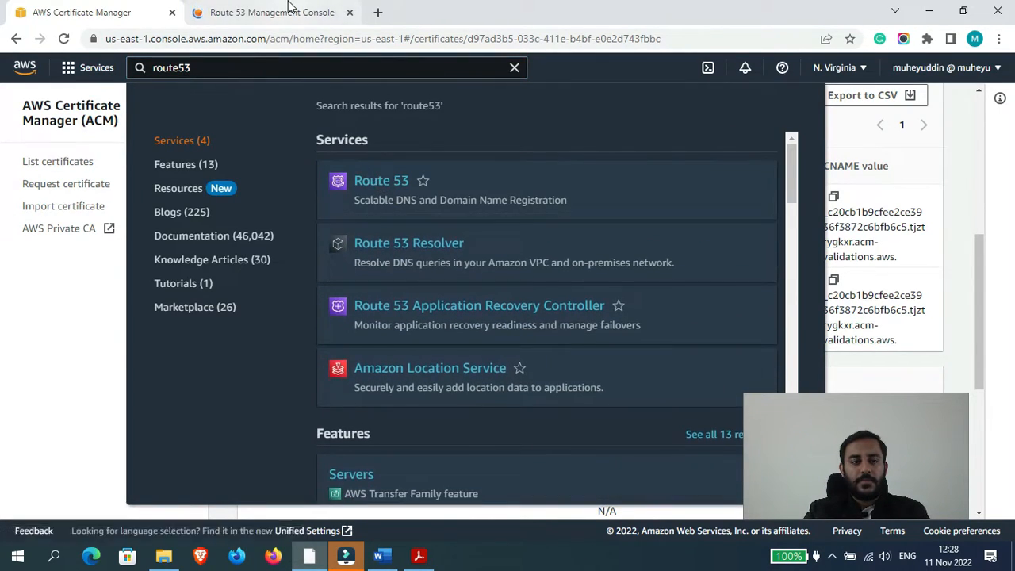
left_click(381, 180)
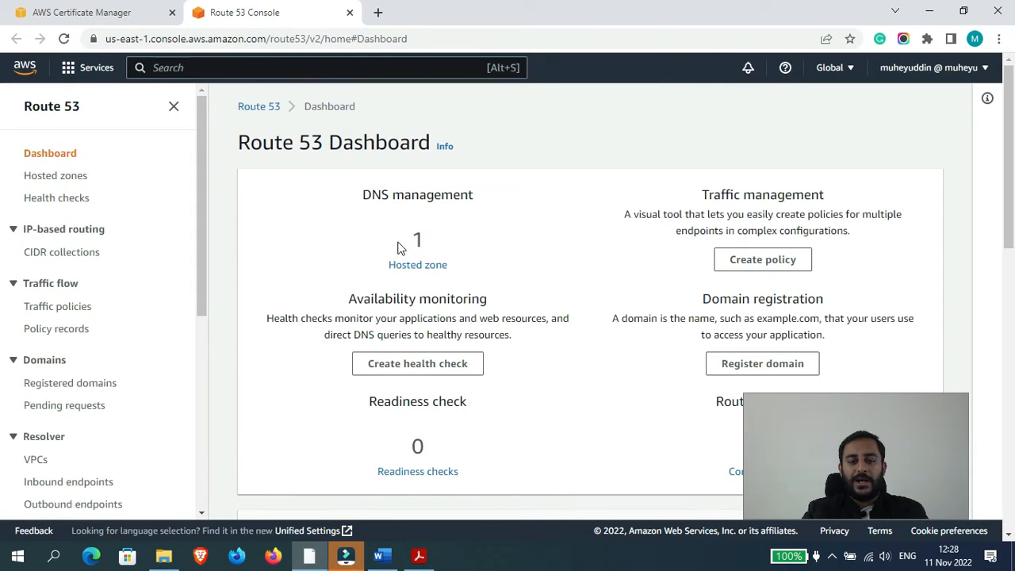
left_click(417, 263)
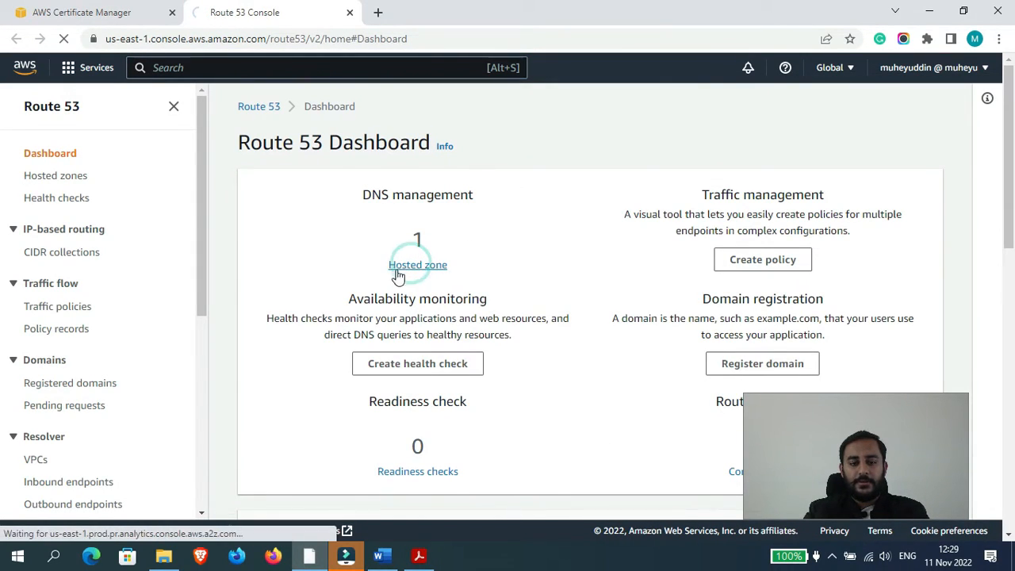
left_click(417, 263)
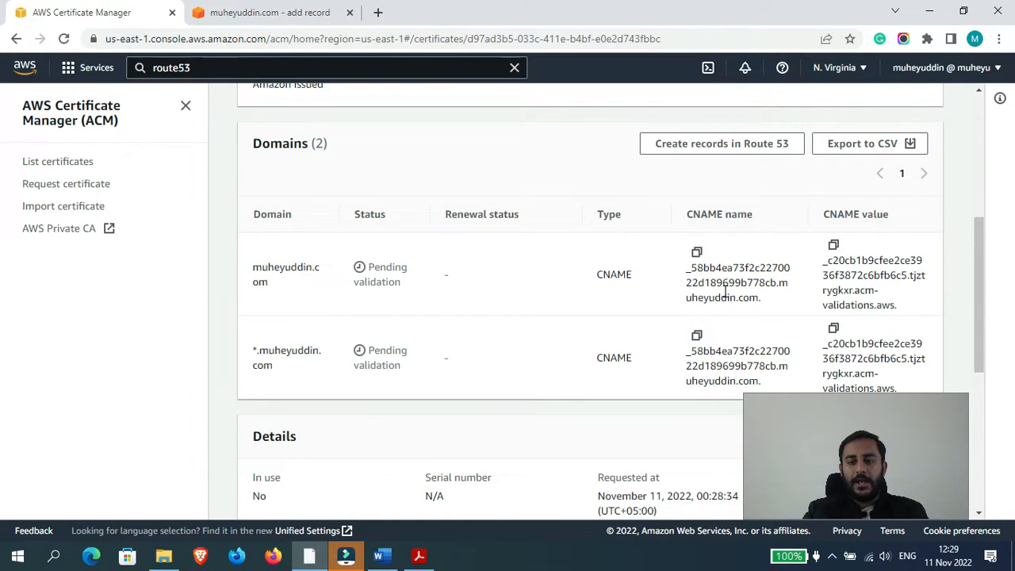
mouse_move(839, 261)
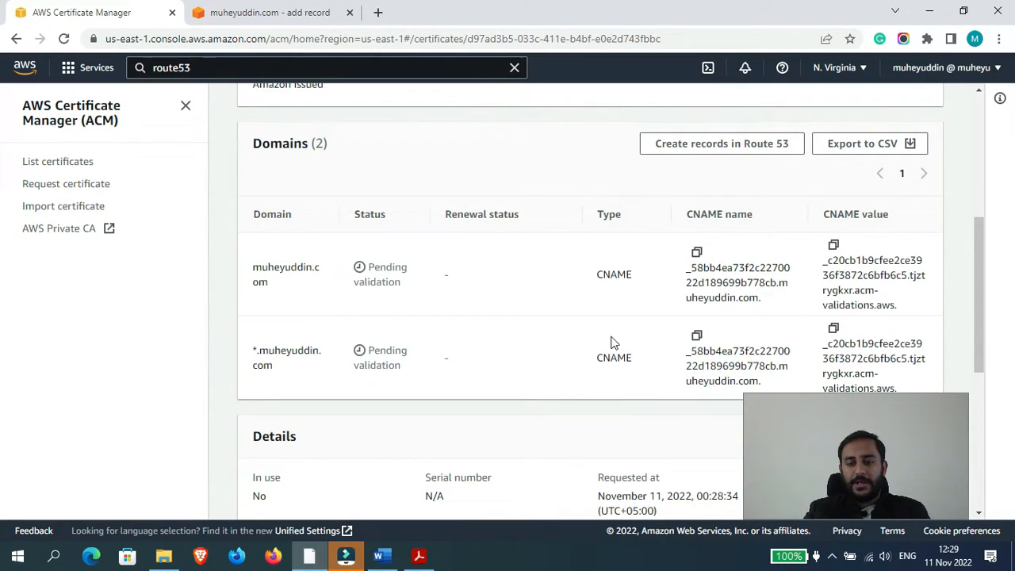
mouse_move(977, 296)
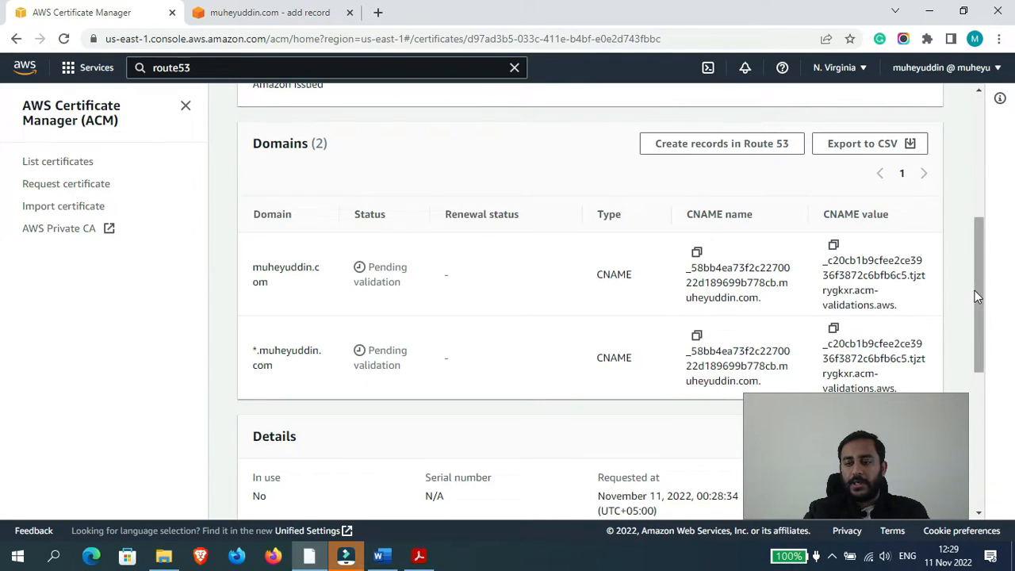
Copy the certificate's validation CNAME name into the Route 53 Create record form
scroll("down", 3)
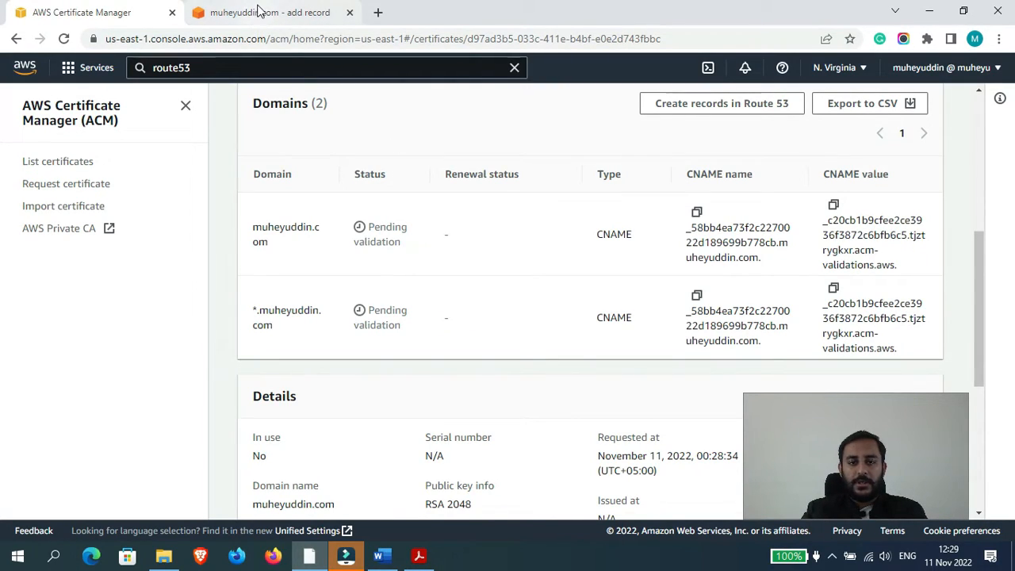
mouse_move(269, 13)
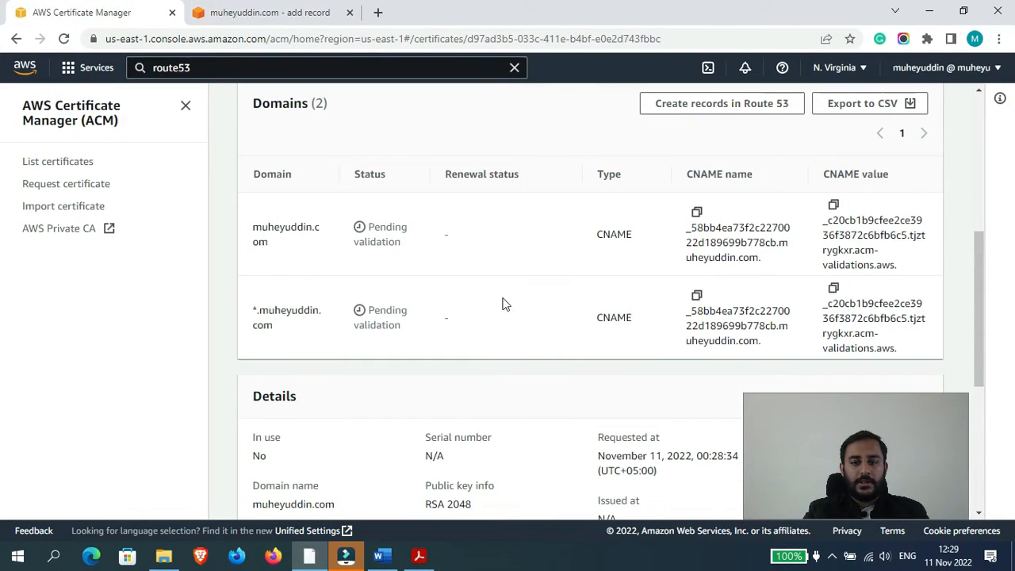
left_click(696, 212)
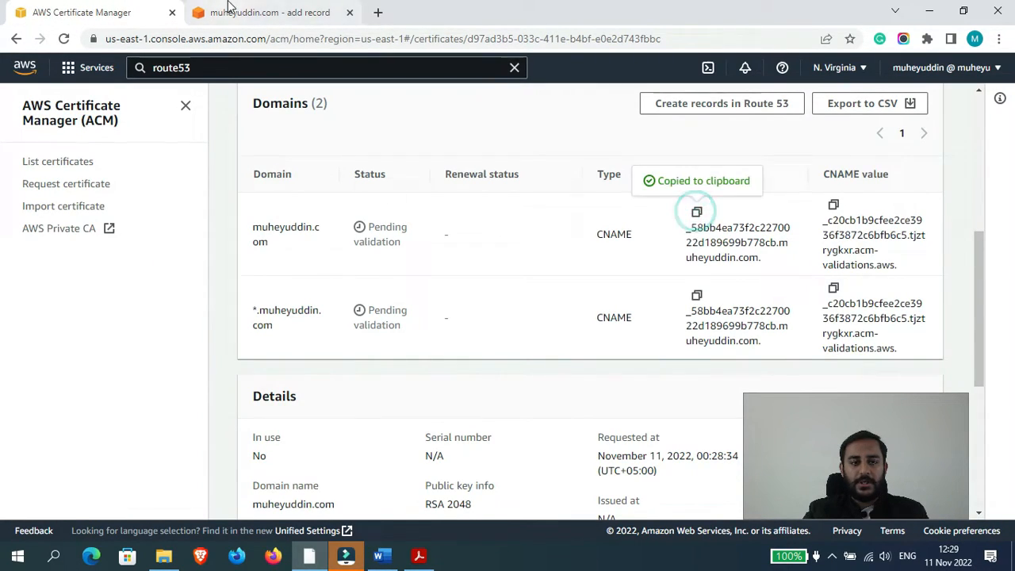
left_click(270, 13)
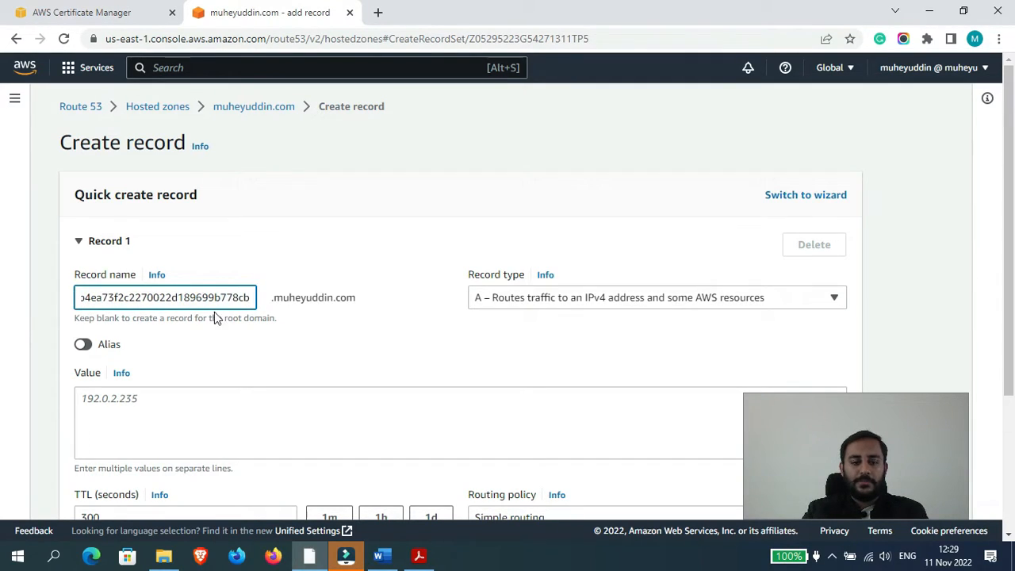
left_click(82, 12)
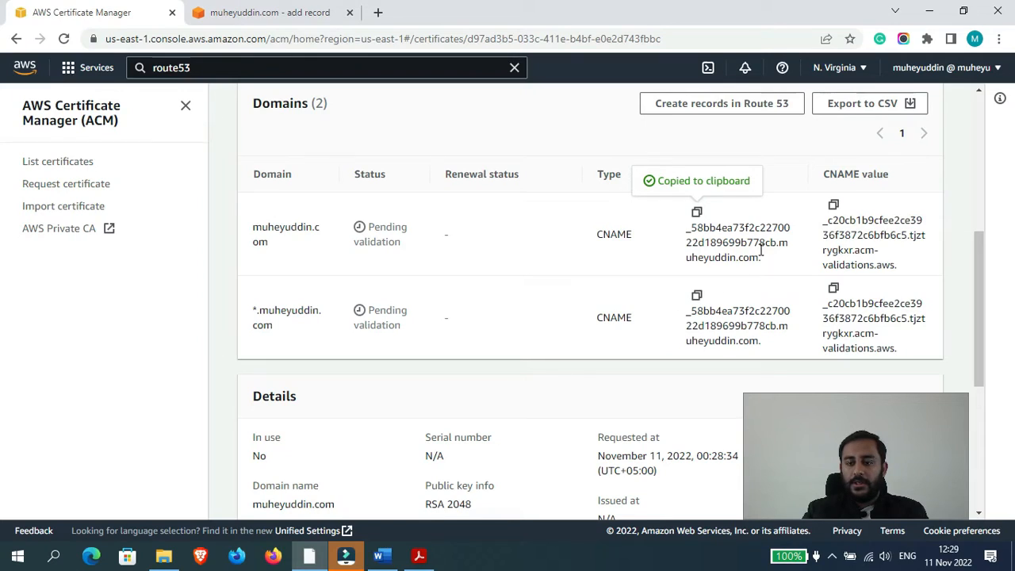
mouse_move(384, 247)
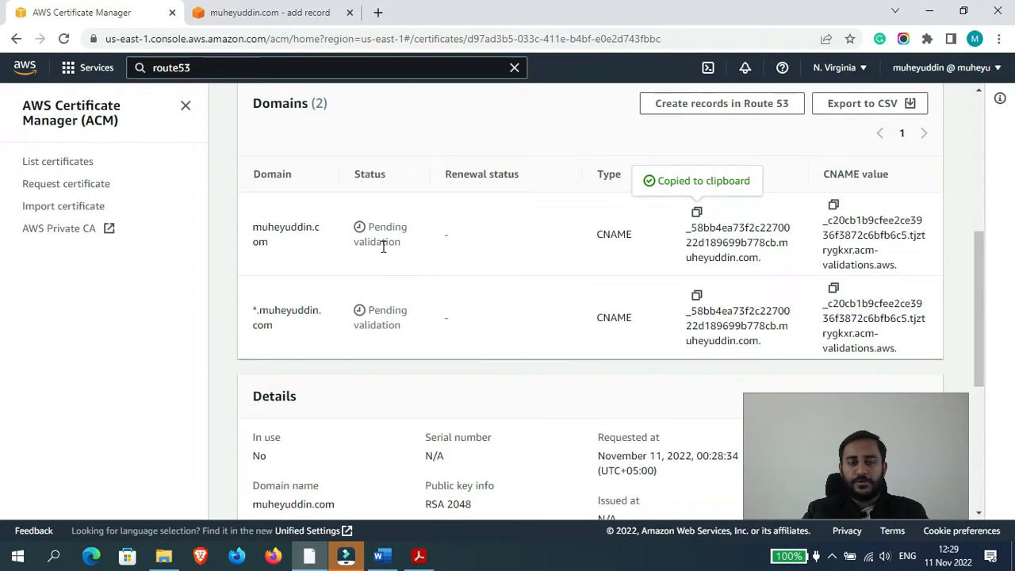
left_click(269, 13)
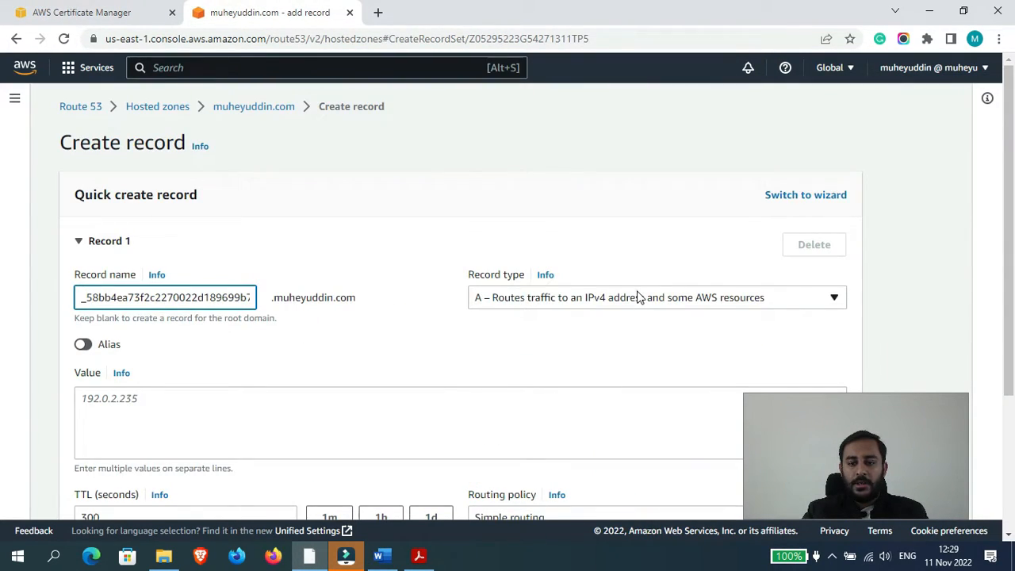
Copy the validation CNAME value into the form and create the CNAME record
left_click(657, 298)
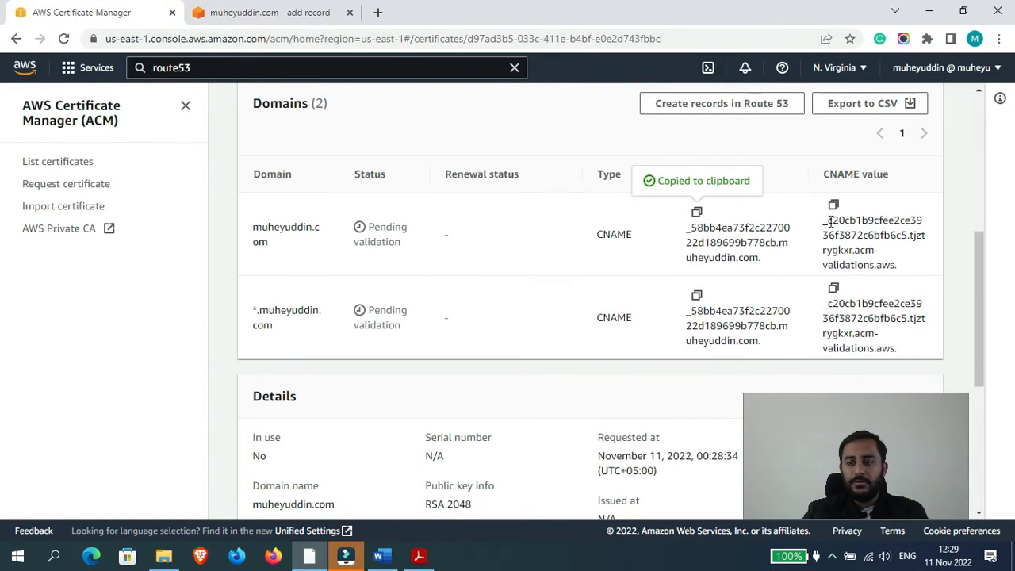
left_click(834, 203)
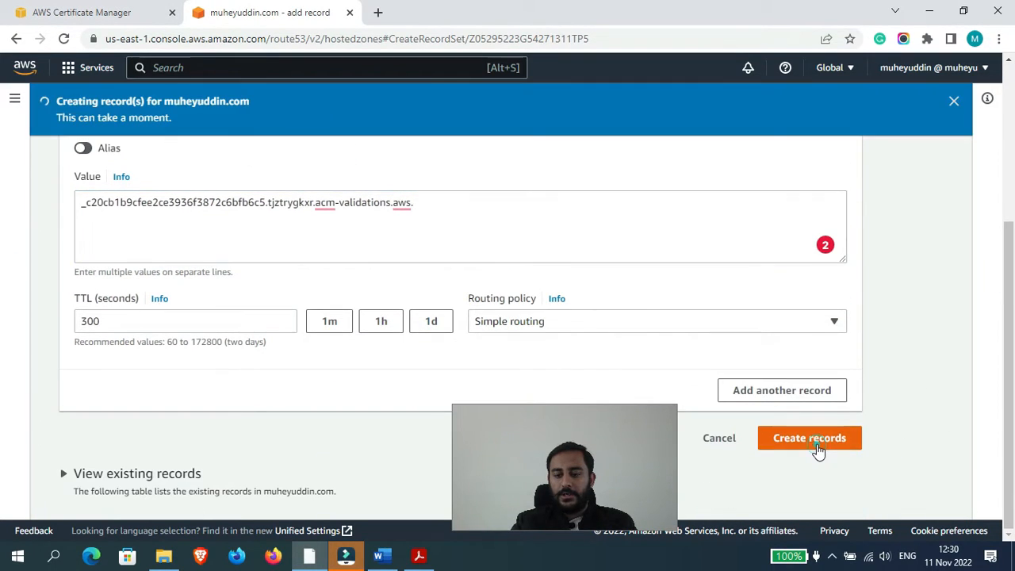
left_click(808, 438)
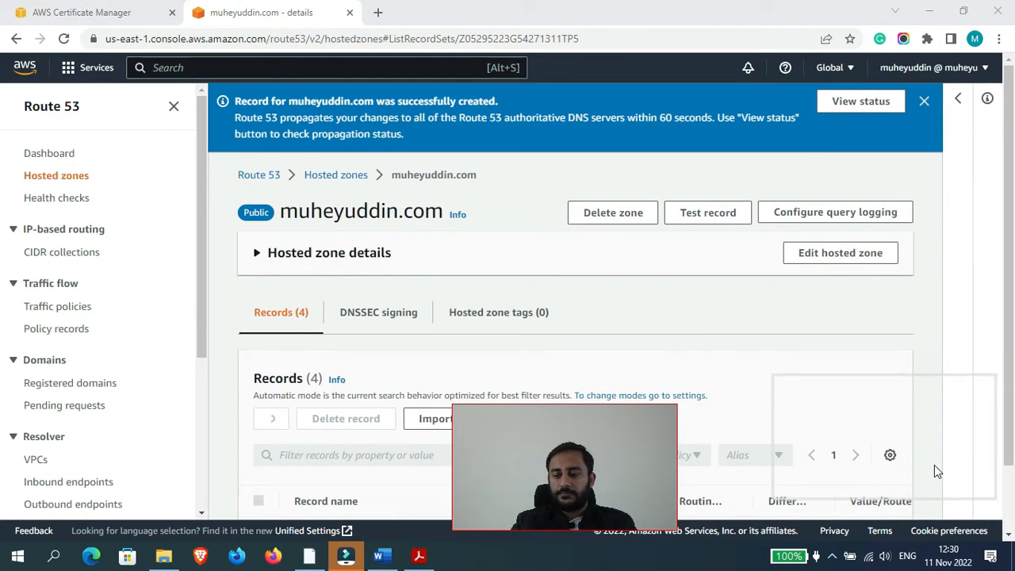
View the record change status, still PENDING, and refresh it
left_click(860, 102)
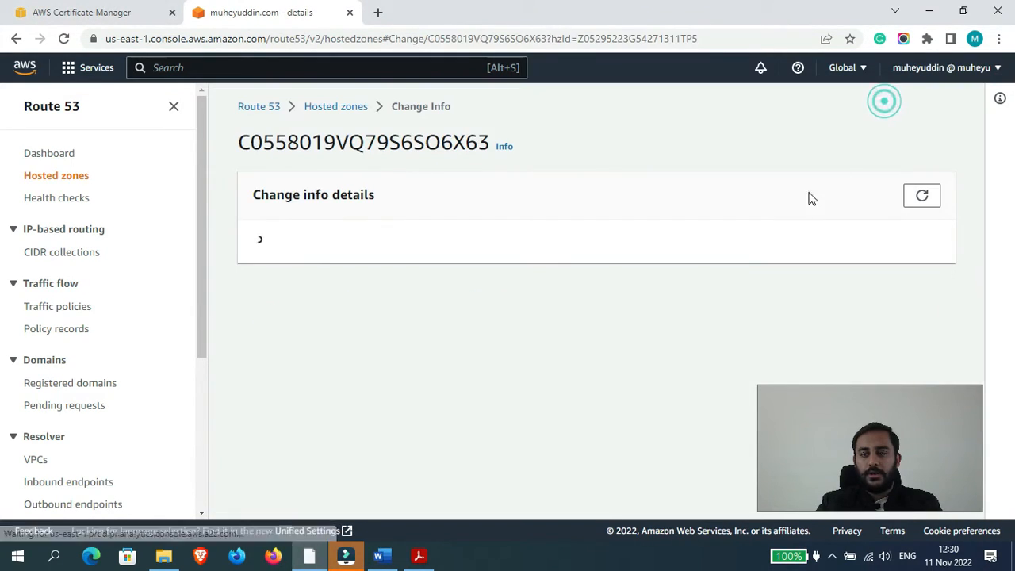
left_click(921, 197)
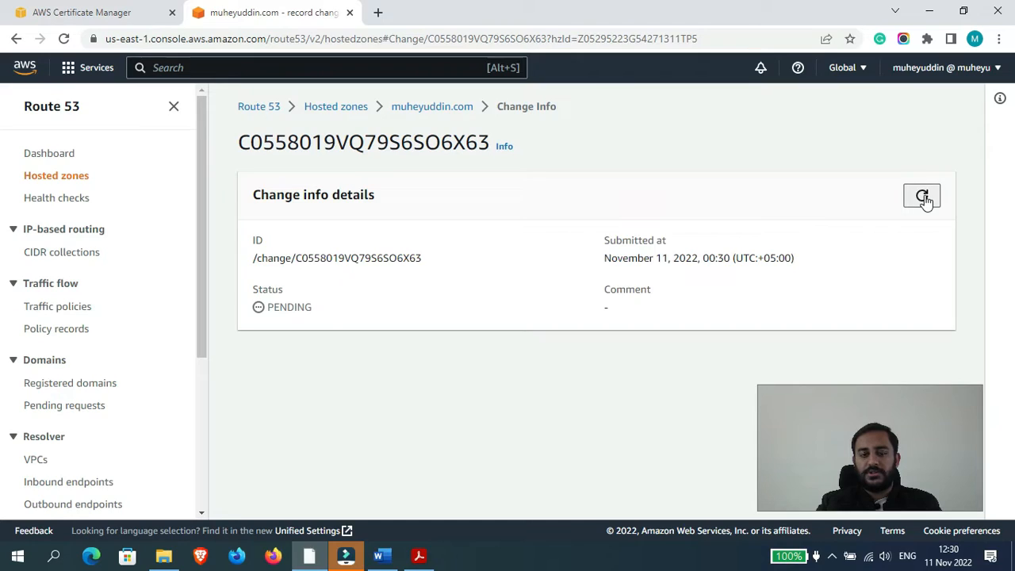
mouse_move(893, 214)
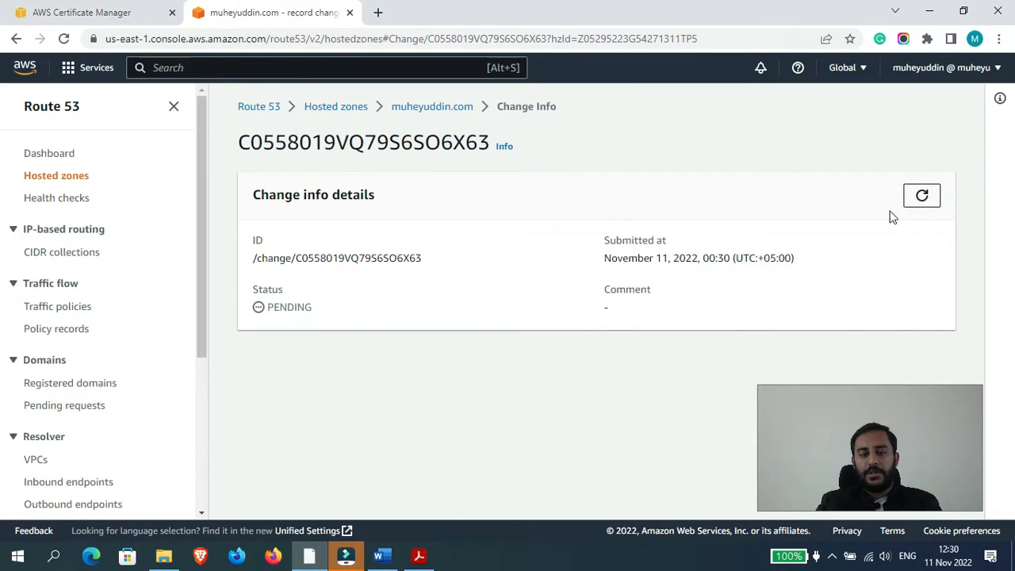
left_click(83, 13)
type("e")
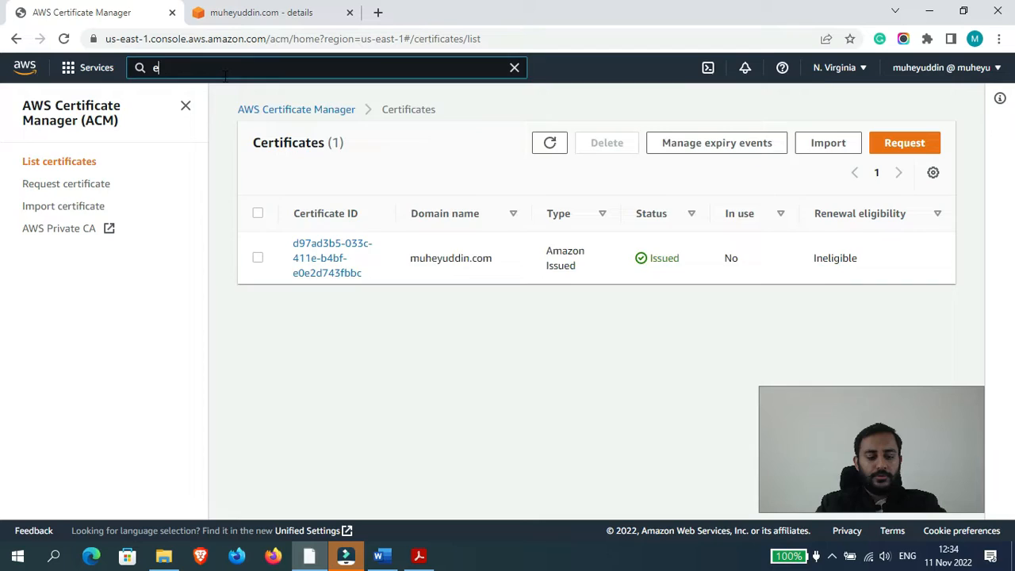
Go to EC2 Load Balancers and show DemoALB's Listeners tab with its HTTP:80 listener
type("c2")
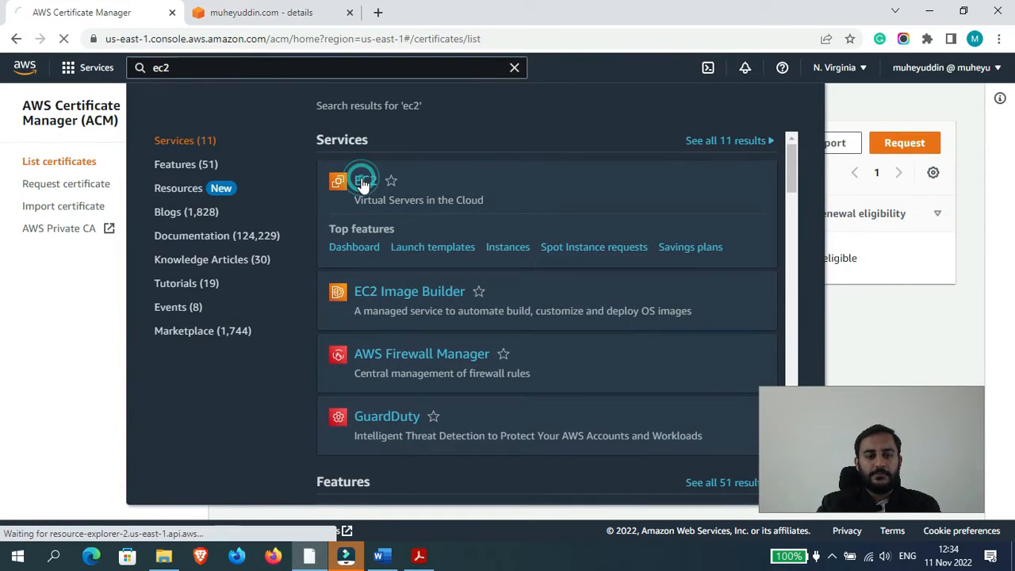
left_click(361, 181)
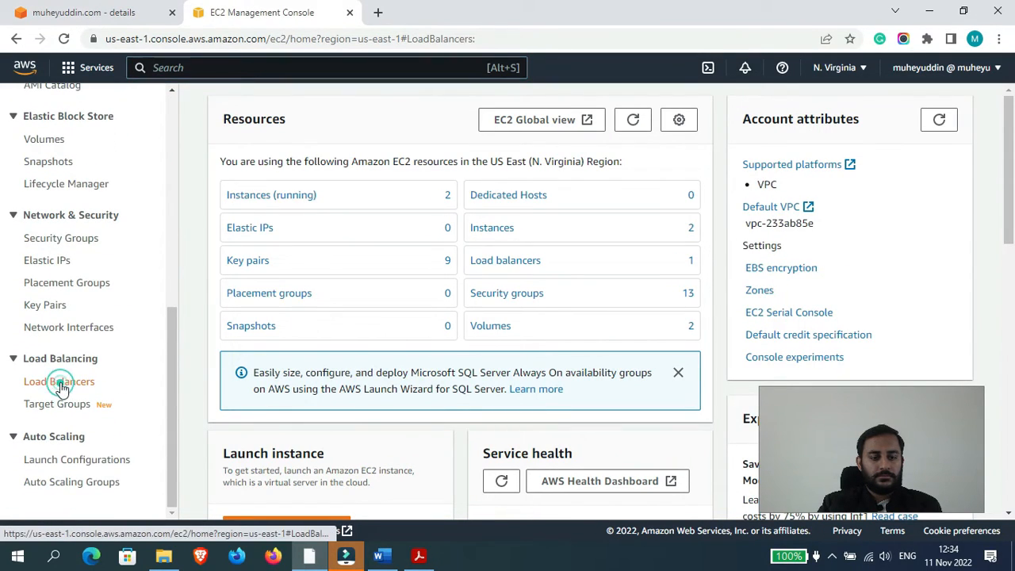
left_click(59, 380)
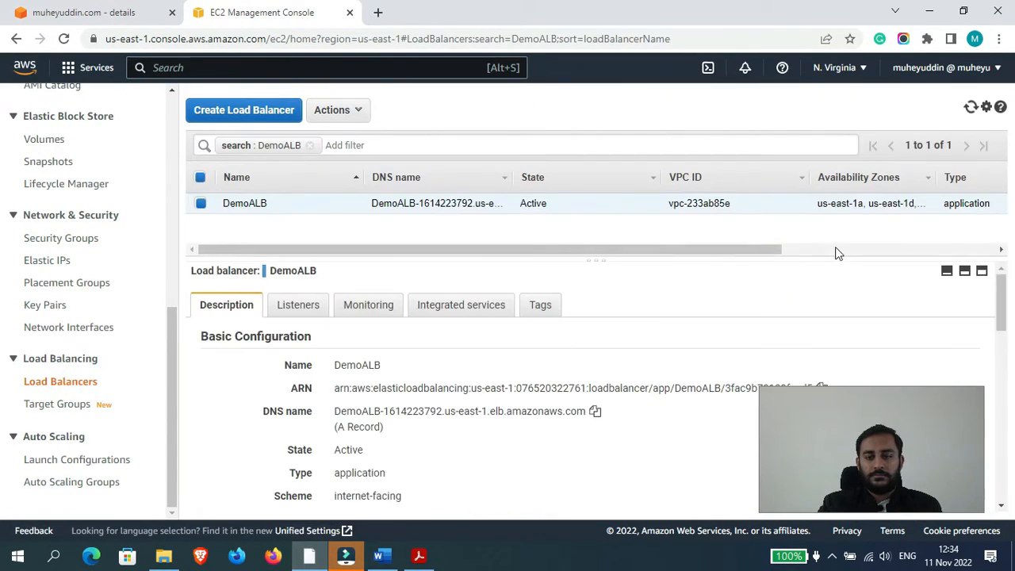
mouse_move(339, 323)
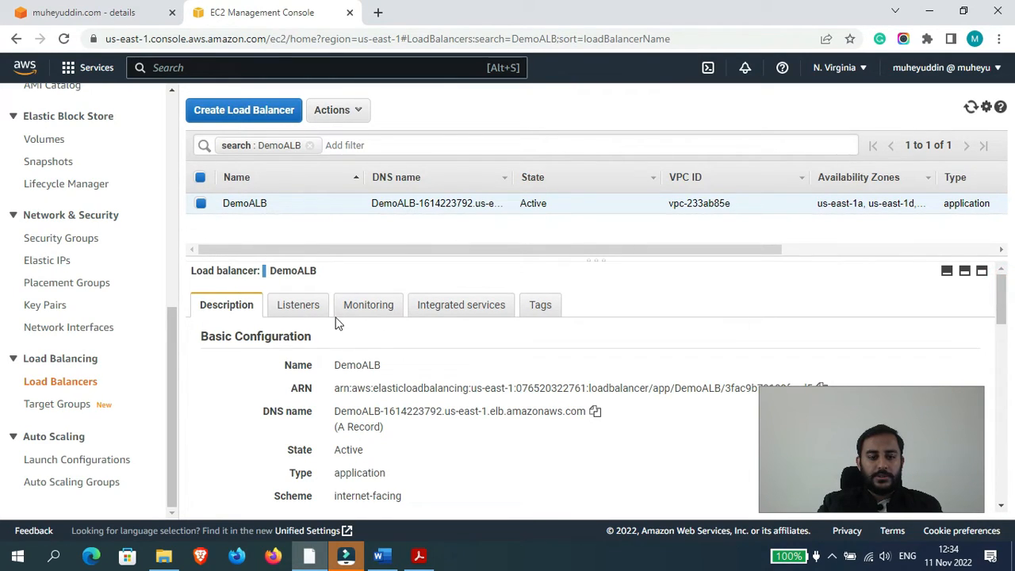
left_click(298, 305)
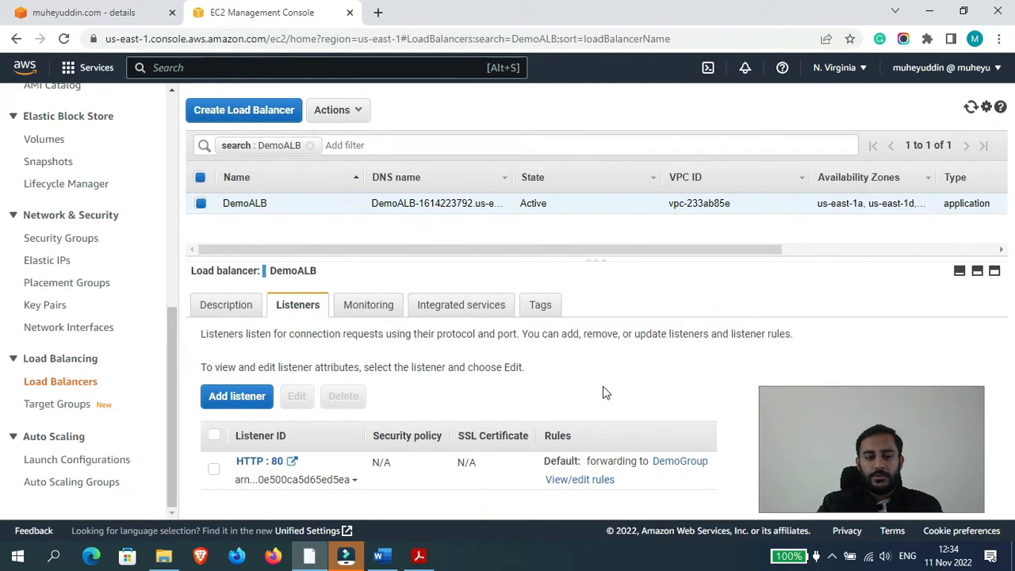
mouse_move(265, 460)
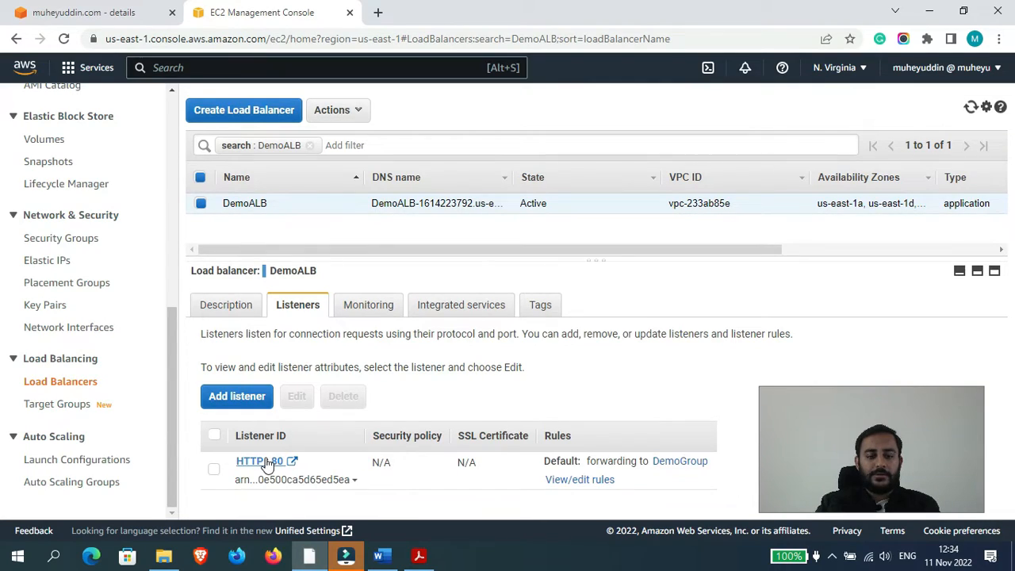
mouse_move(263, 466)
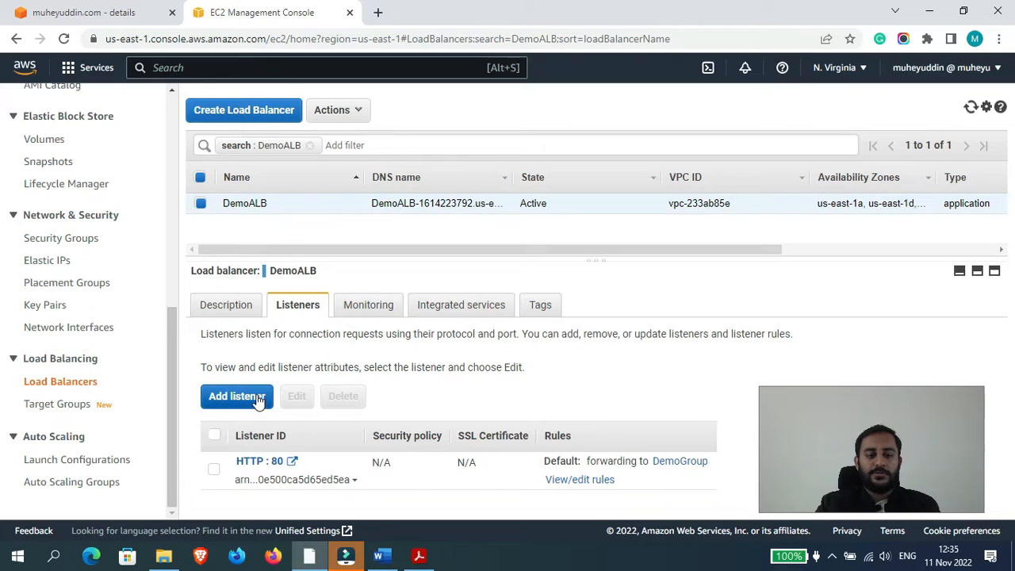
Add an HTTPS:443 listener to DemoALB forwarding to target group DemoGroup
left_click(236, 396)
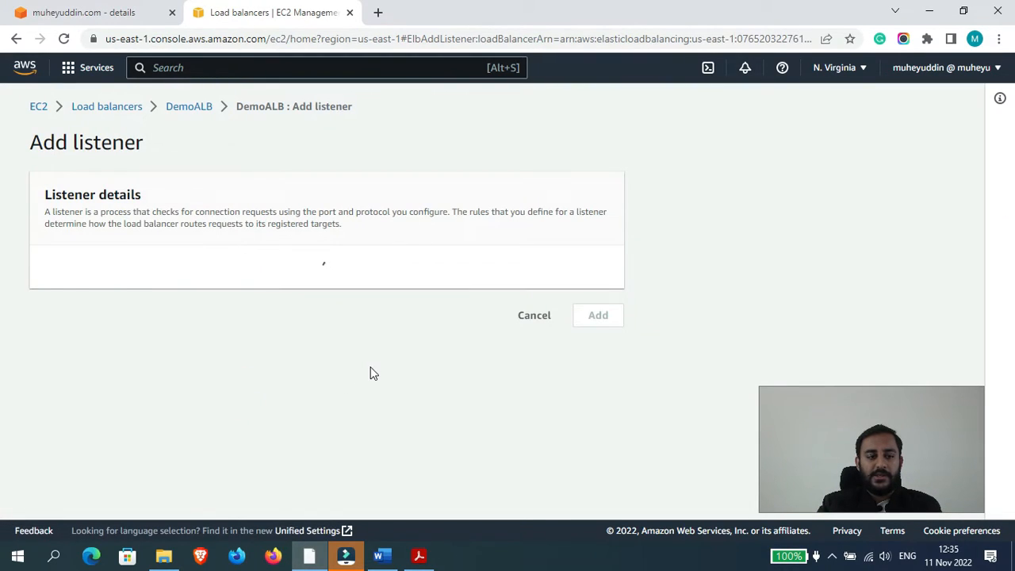
left_click(74, 288)
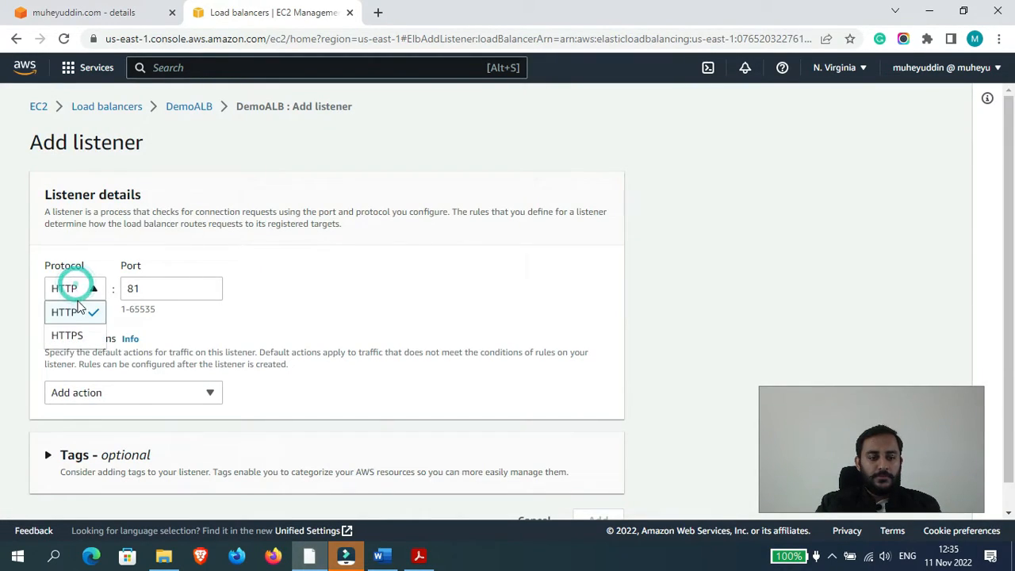
left_click(67, 335)
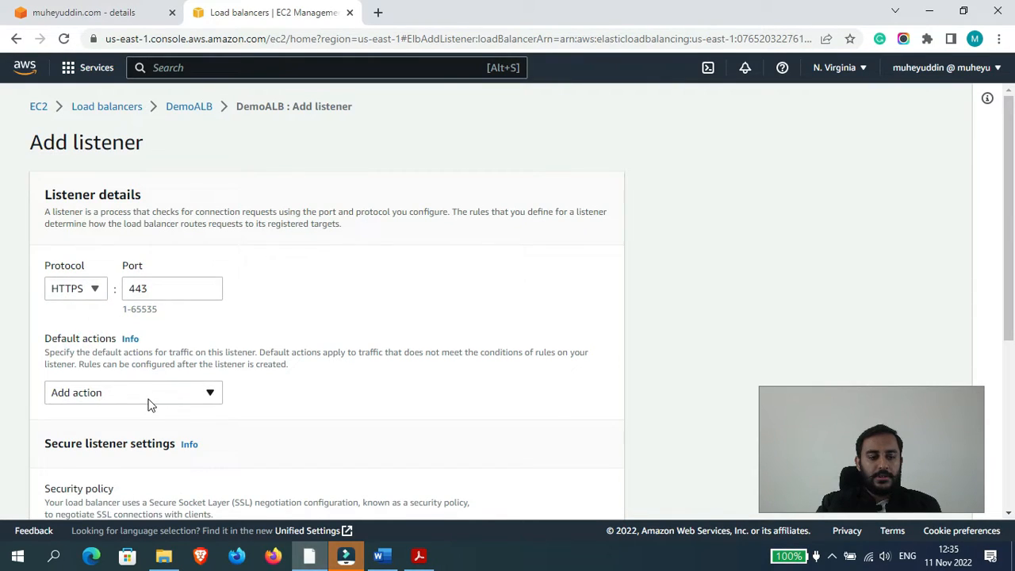
left_click(134, 391)
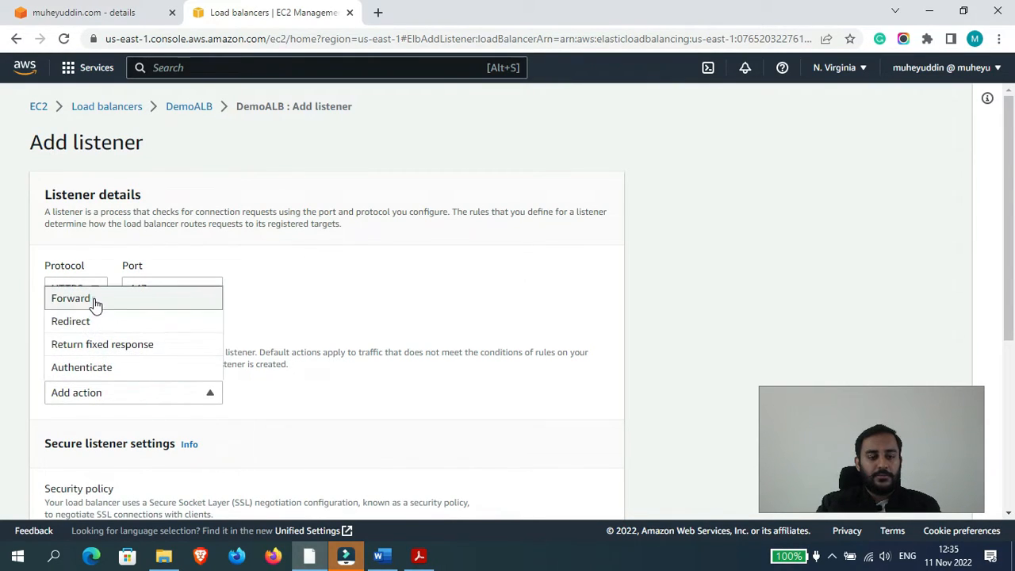
left_click(70, 298)
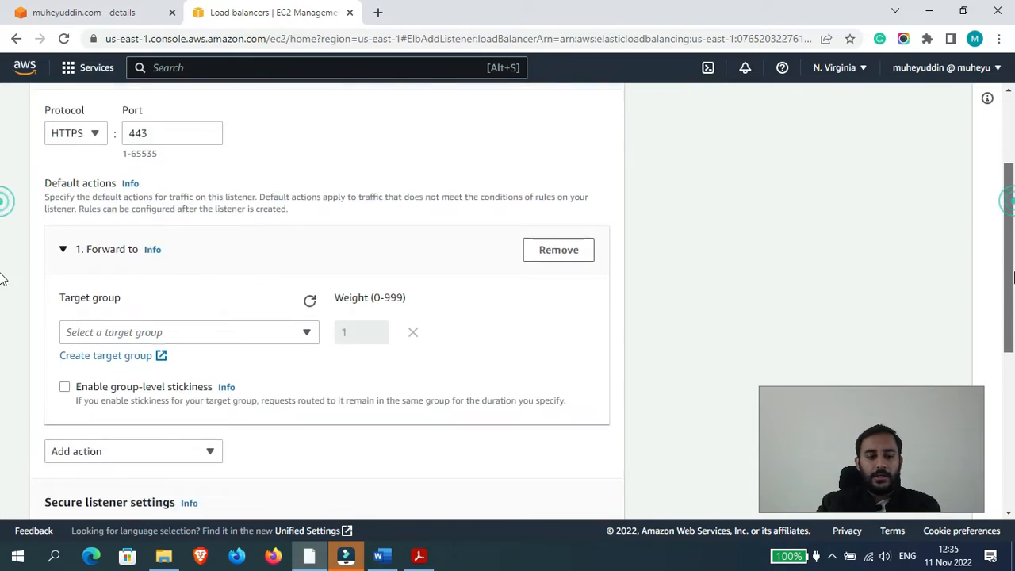
left_click(188, 331)
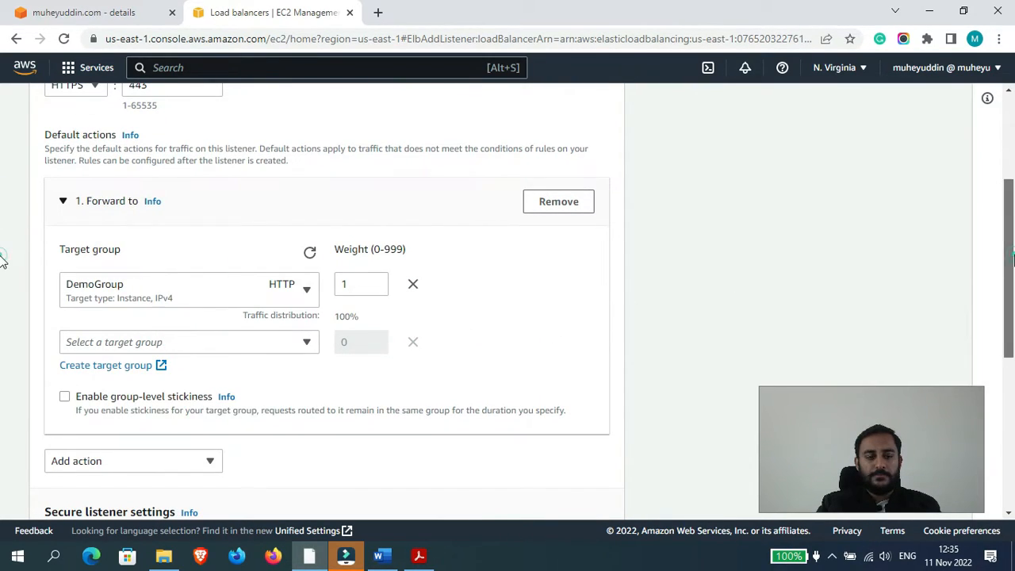
scroll("down", 3)
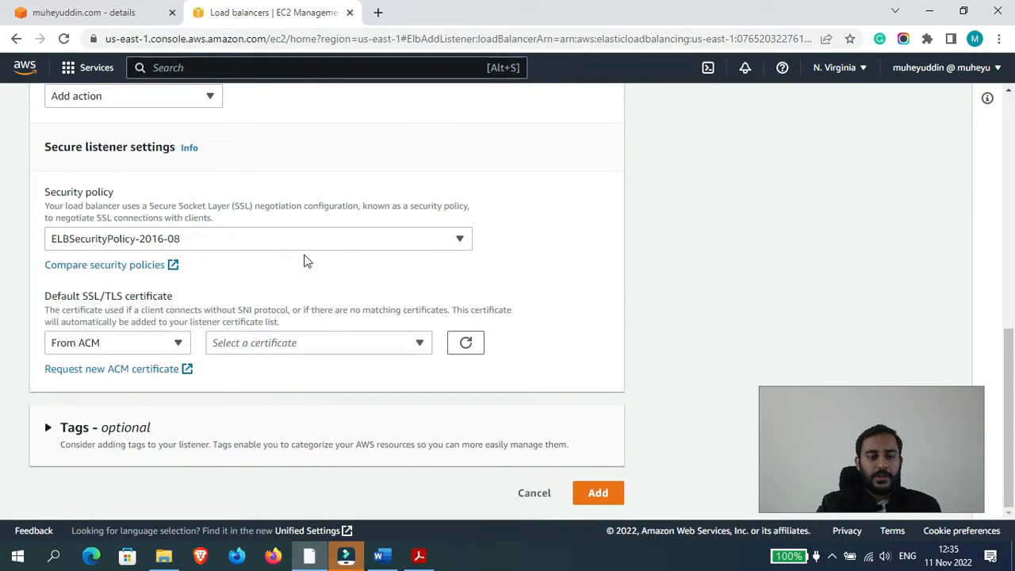
Choose policy ELBSecurityPolicy-FS-1-2-Res-2020-10, ACM certificate muheyuddin.com (after briefly trying Import), and add the listener
left_click(257, 238)
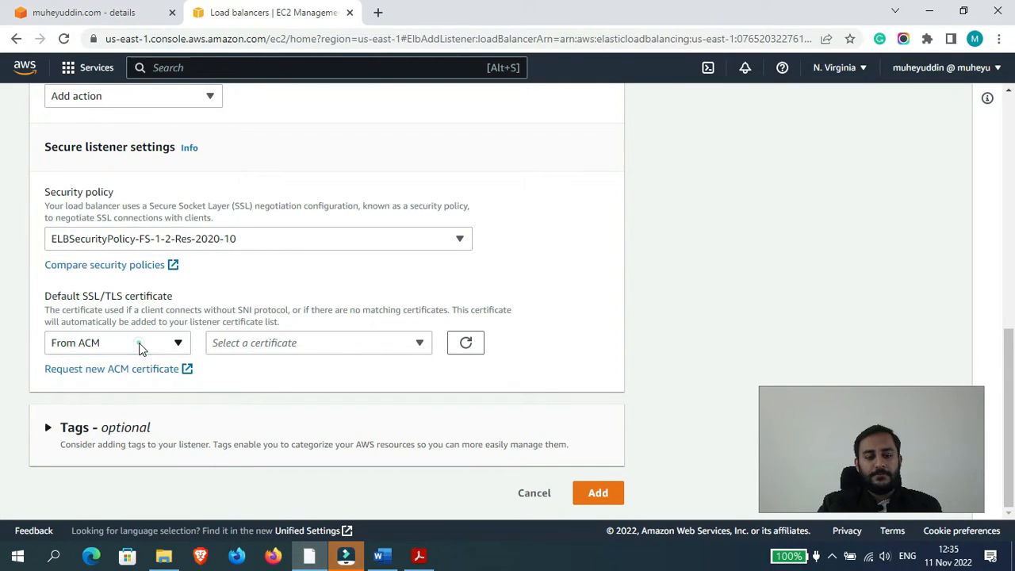
left_click(117, 343)
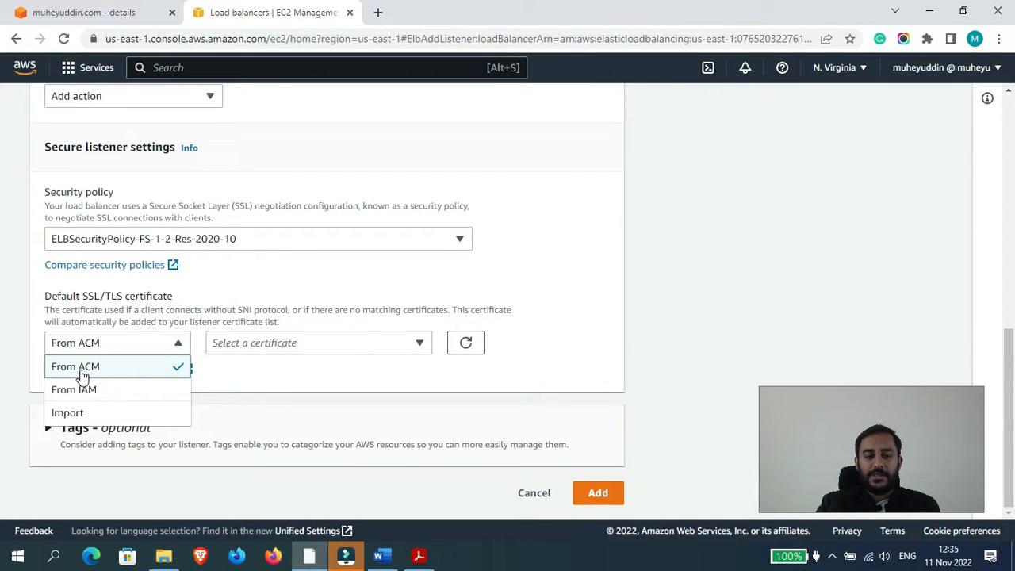
mouse_move(83, 377)
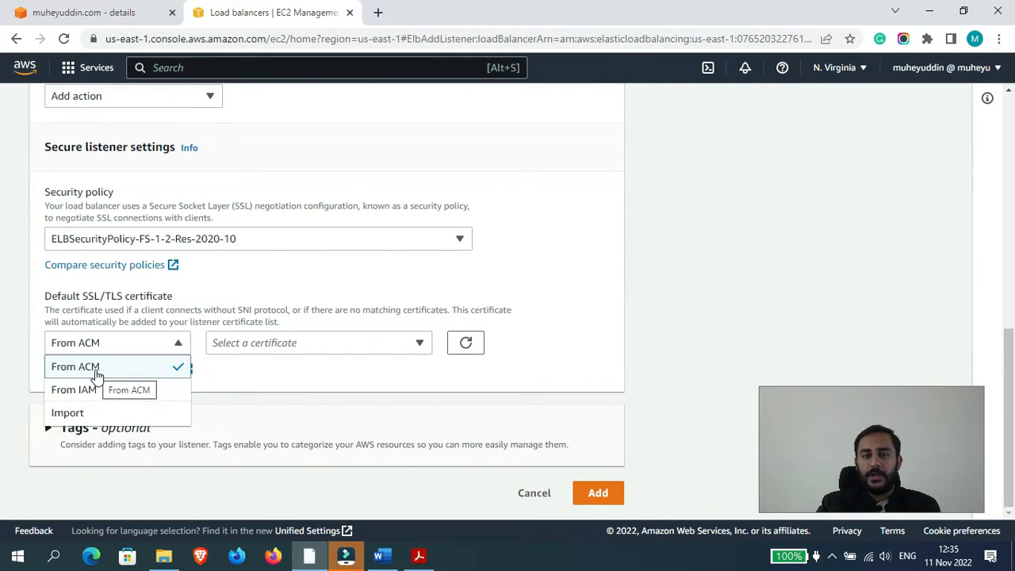
mouse_move(109, 377)
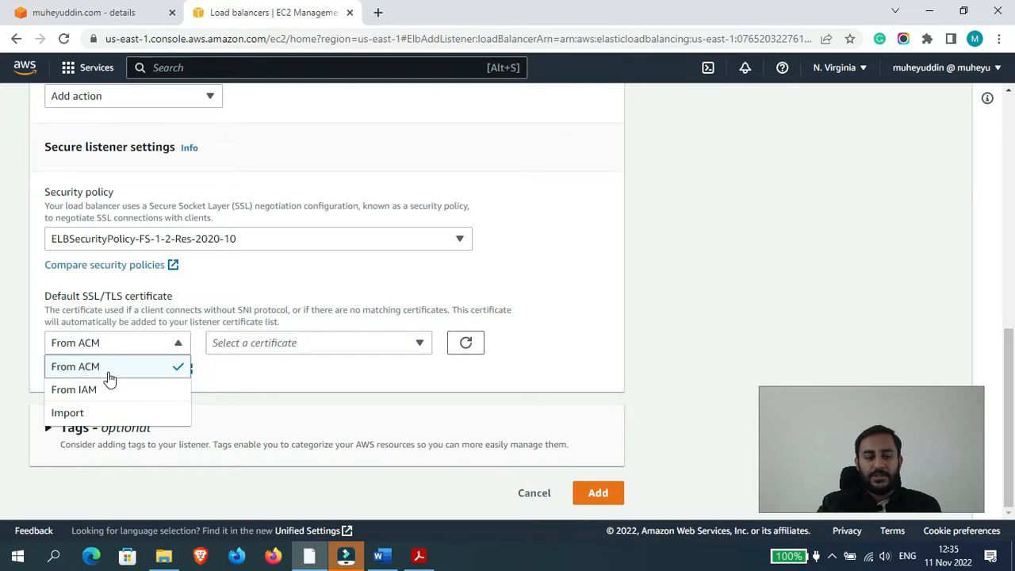
mouse_move(107, 377)
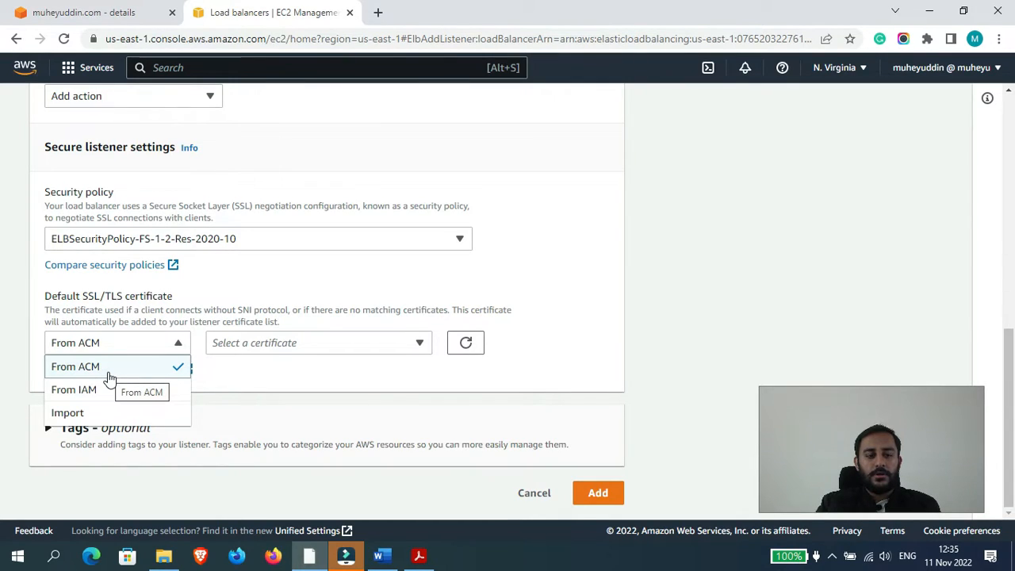
mouse_move(95, 393)
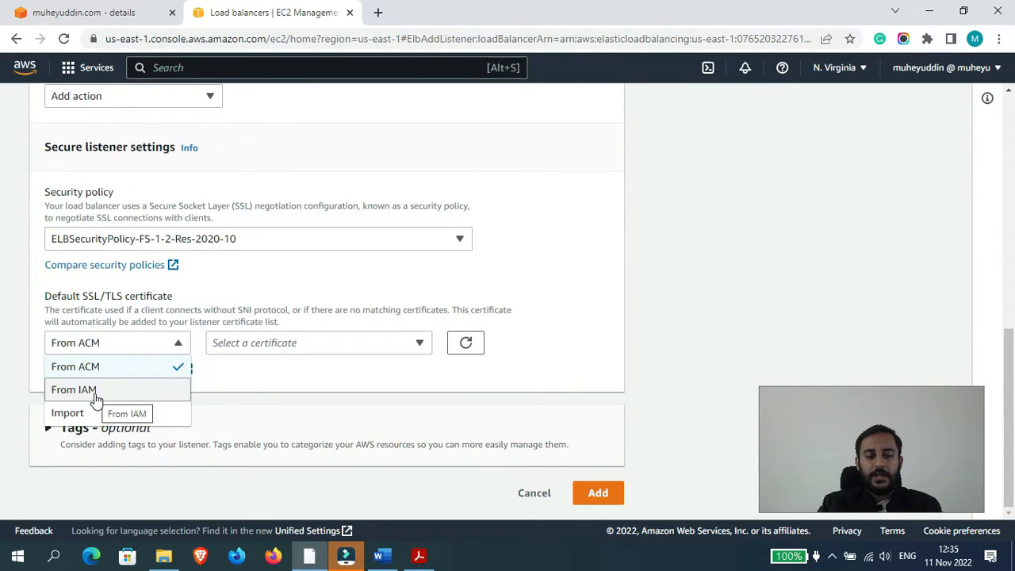
mouse_move(78, 395)
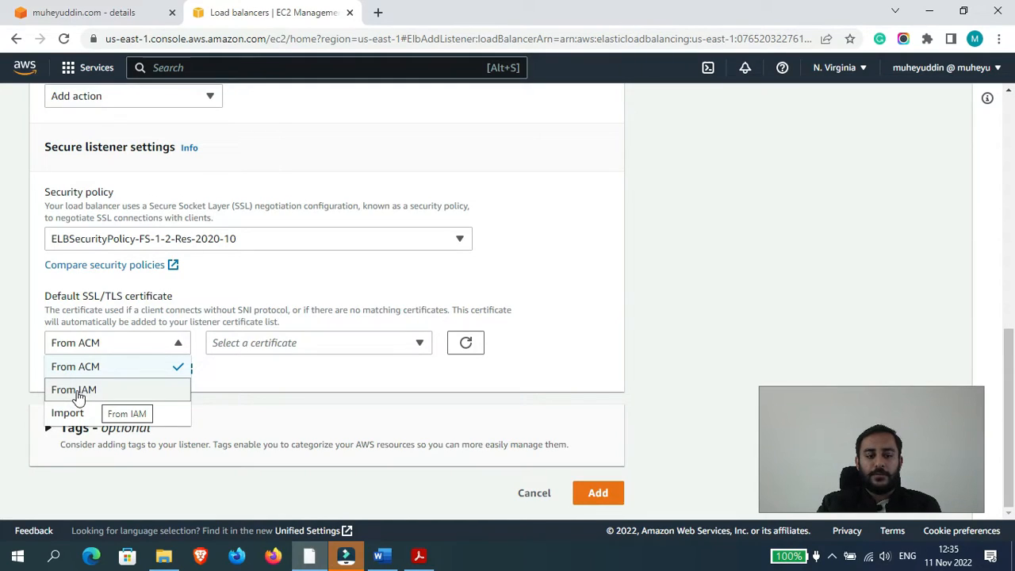
left_click(66, 412)
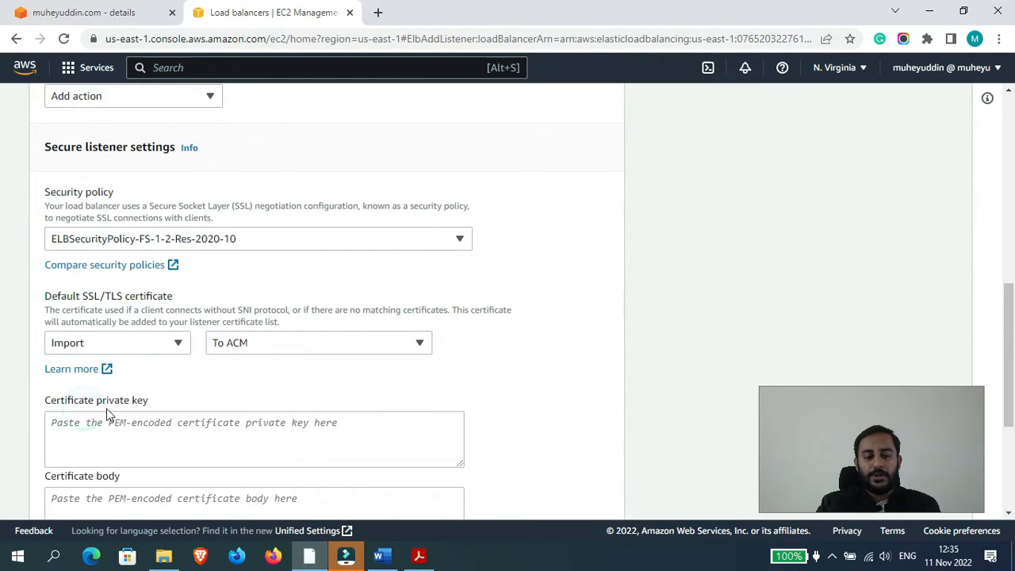
left_click(253, 438)
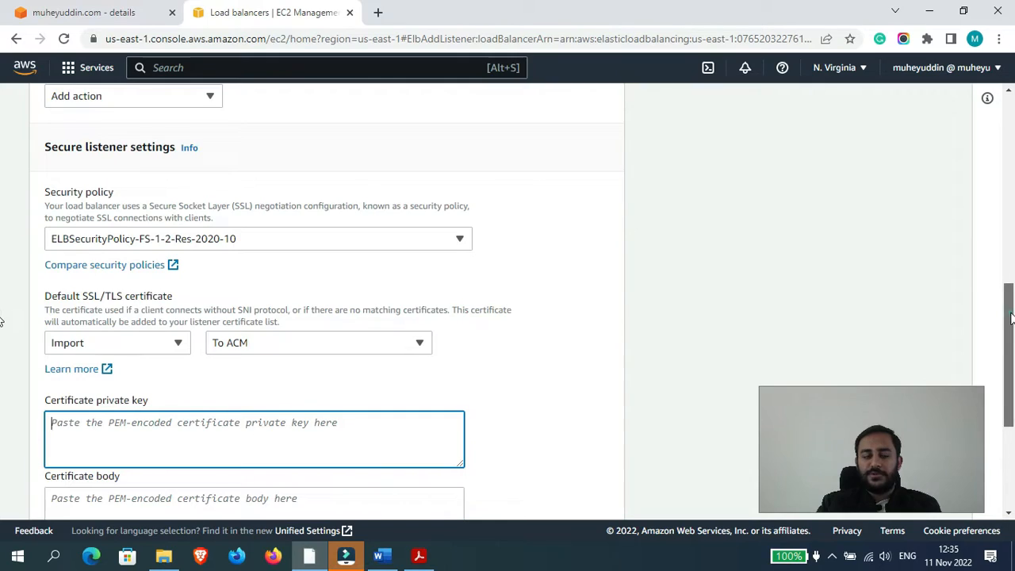
scroll("up", 3)
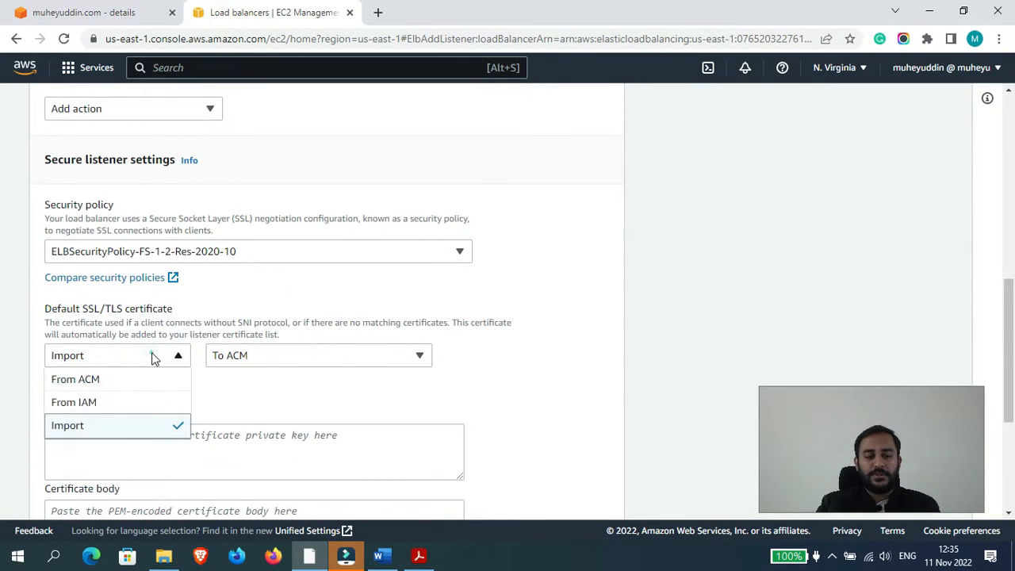
left_click(76, 379)
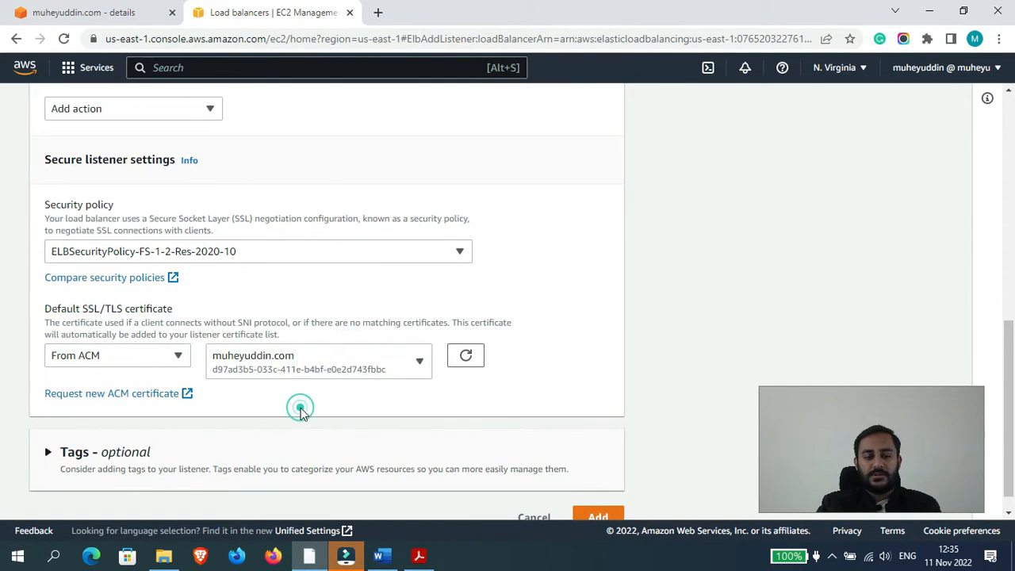
scroll("down", 3)
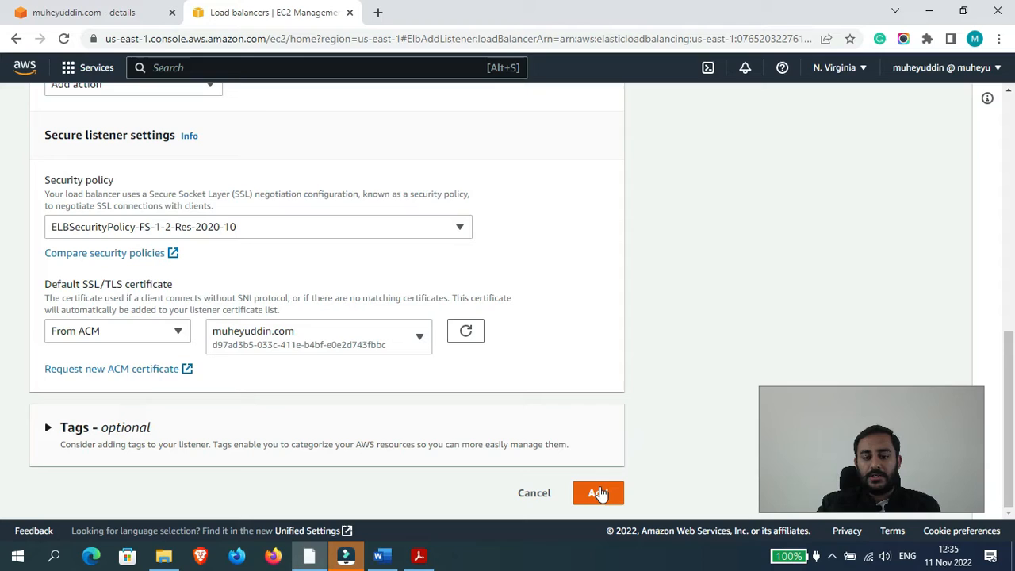
left_click(598, 492)
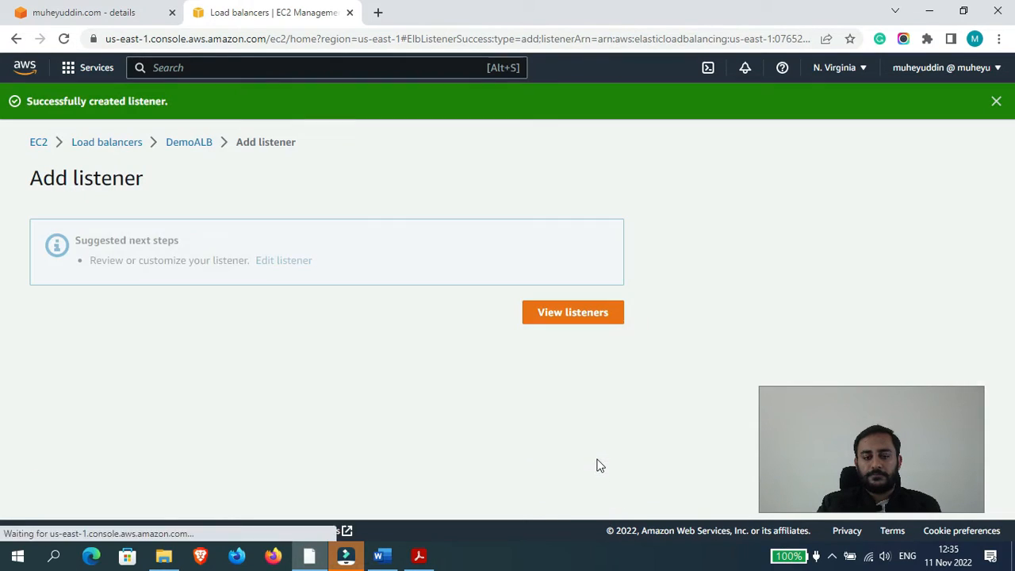
Return to DemoALB's listener list showing HTTP:80 and HTTPS:443, then start a private window
left_click(572, 311)
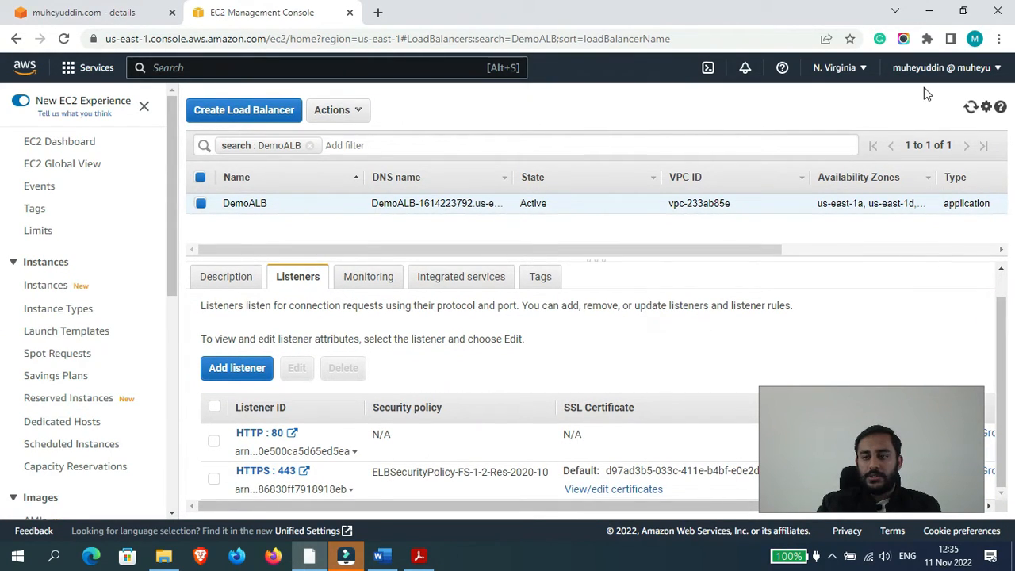
key("ctrl+shift+n")
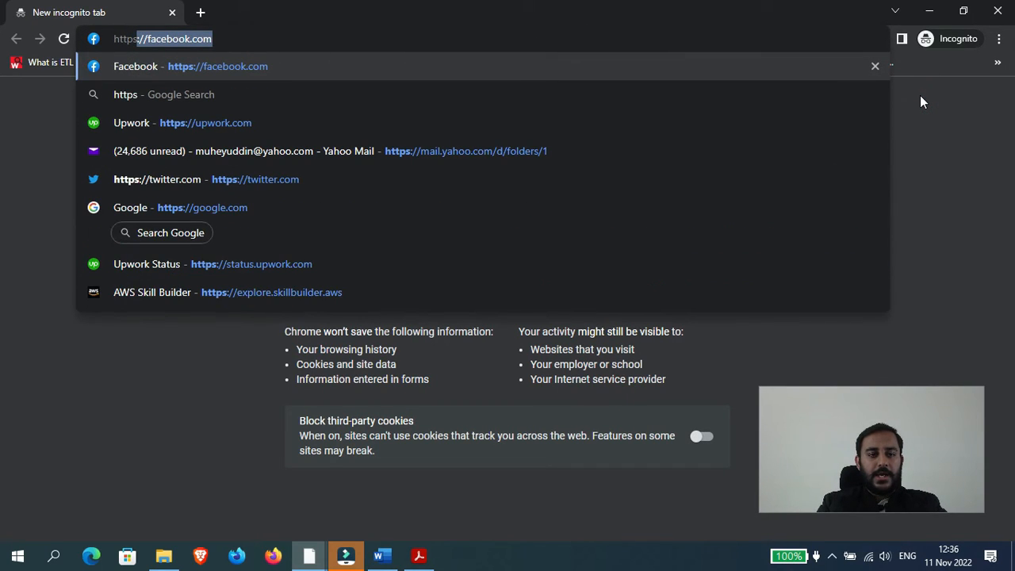
type("https://muheyud")
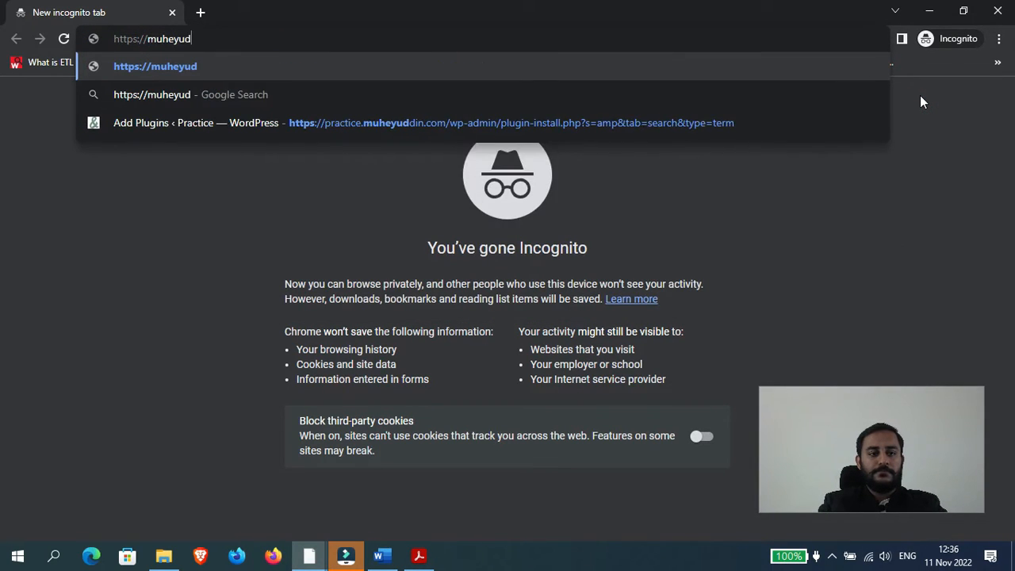